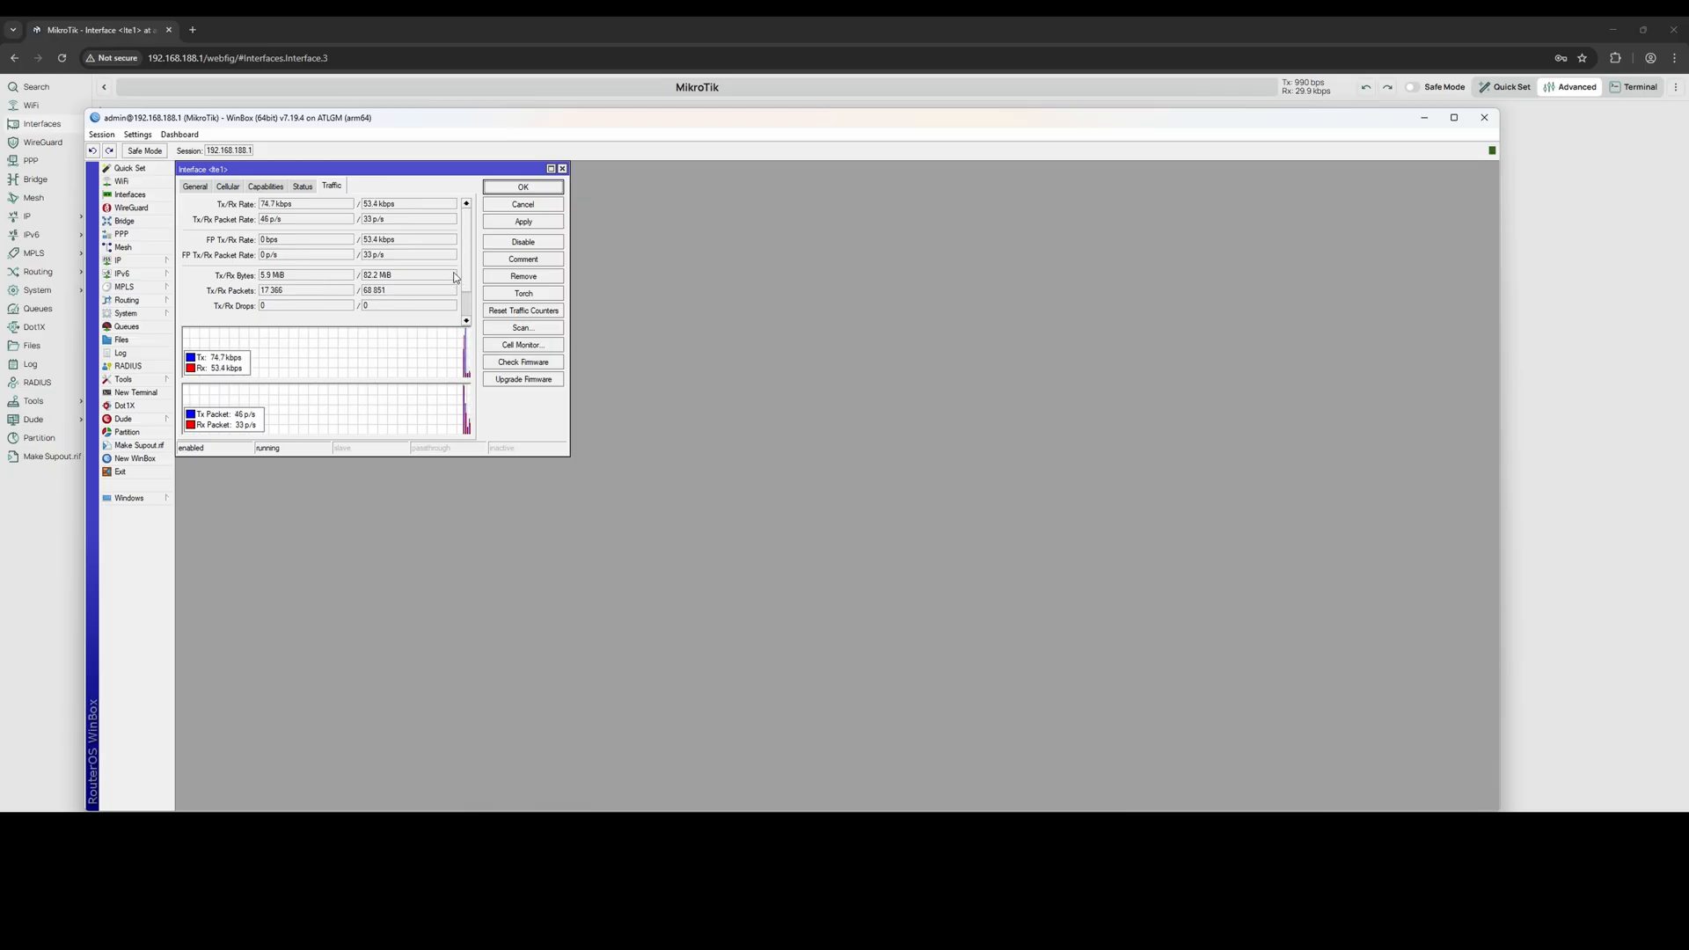
Bring up the Interfaces list and the lte1 interface's settings page.
click(227, 187)
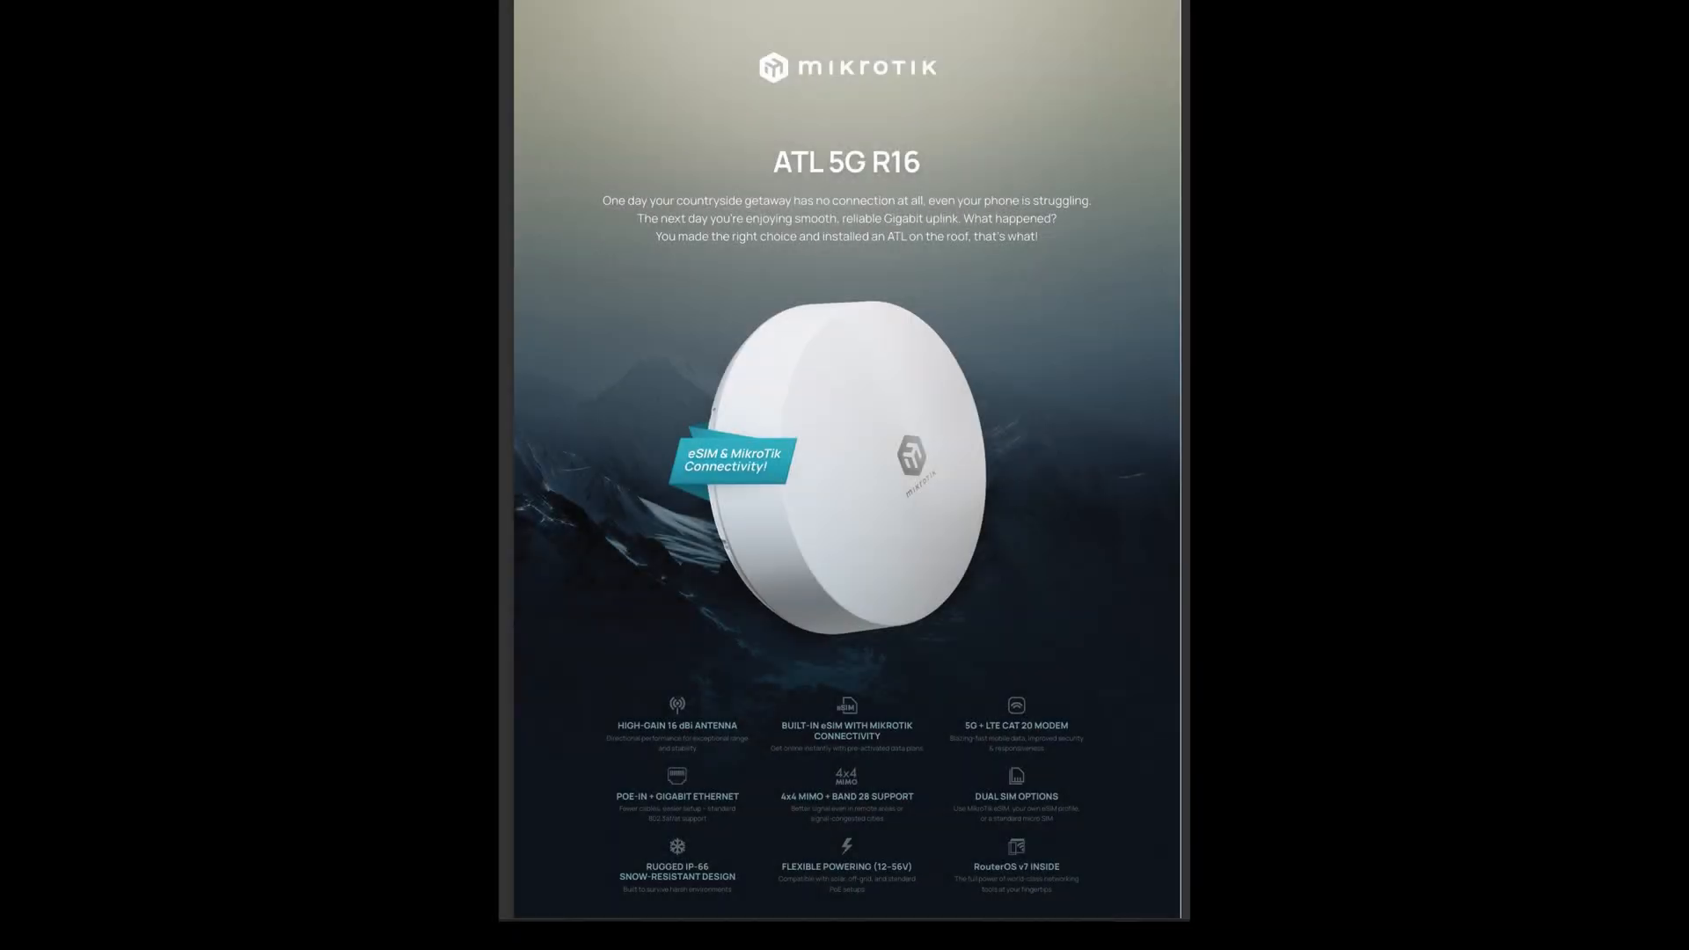
scroll(down, 3)
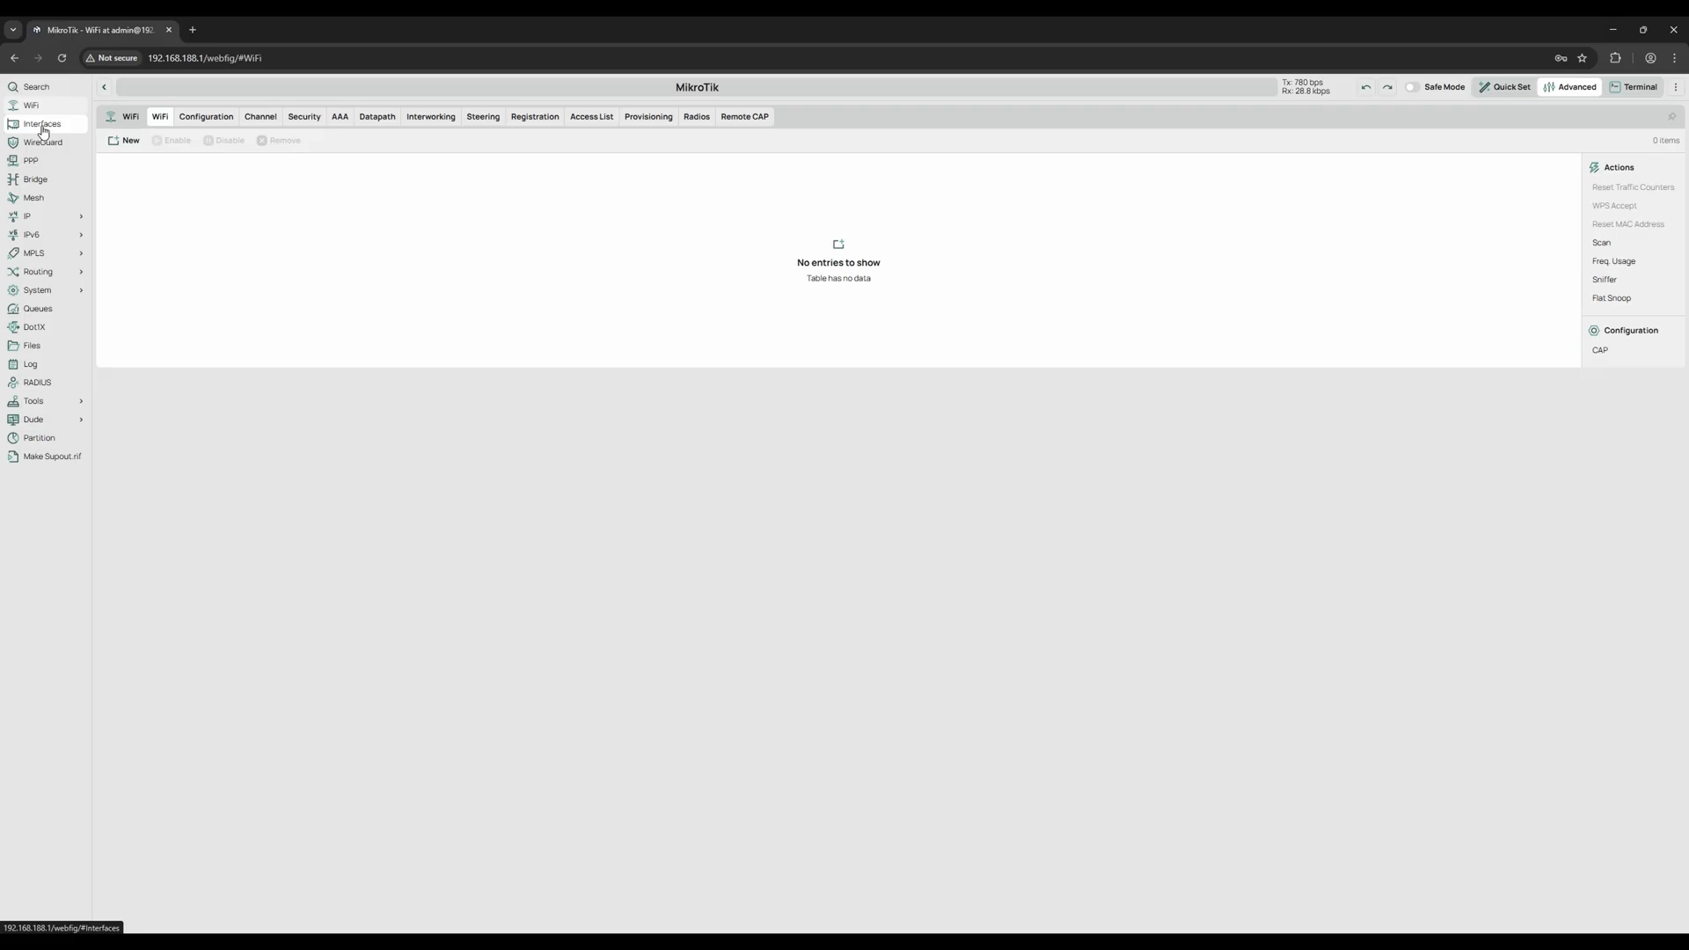
click(42, 123)
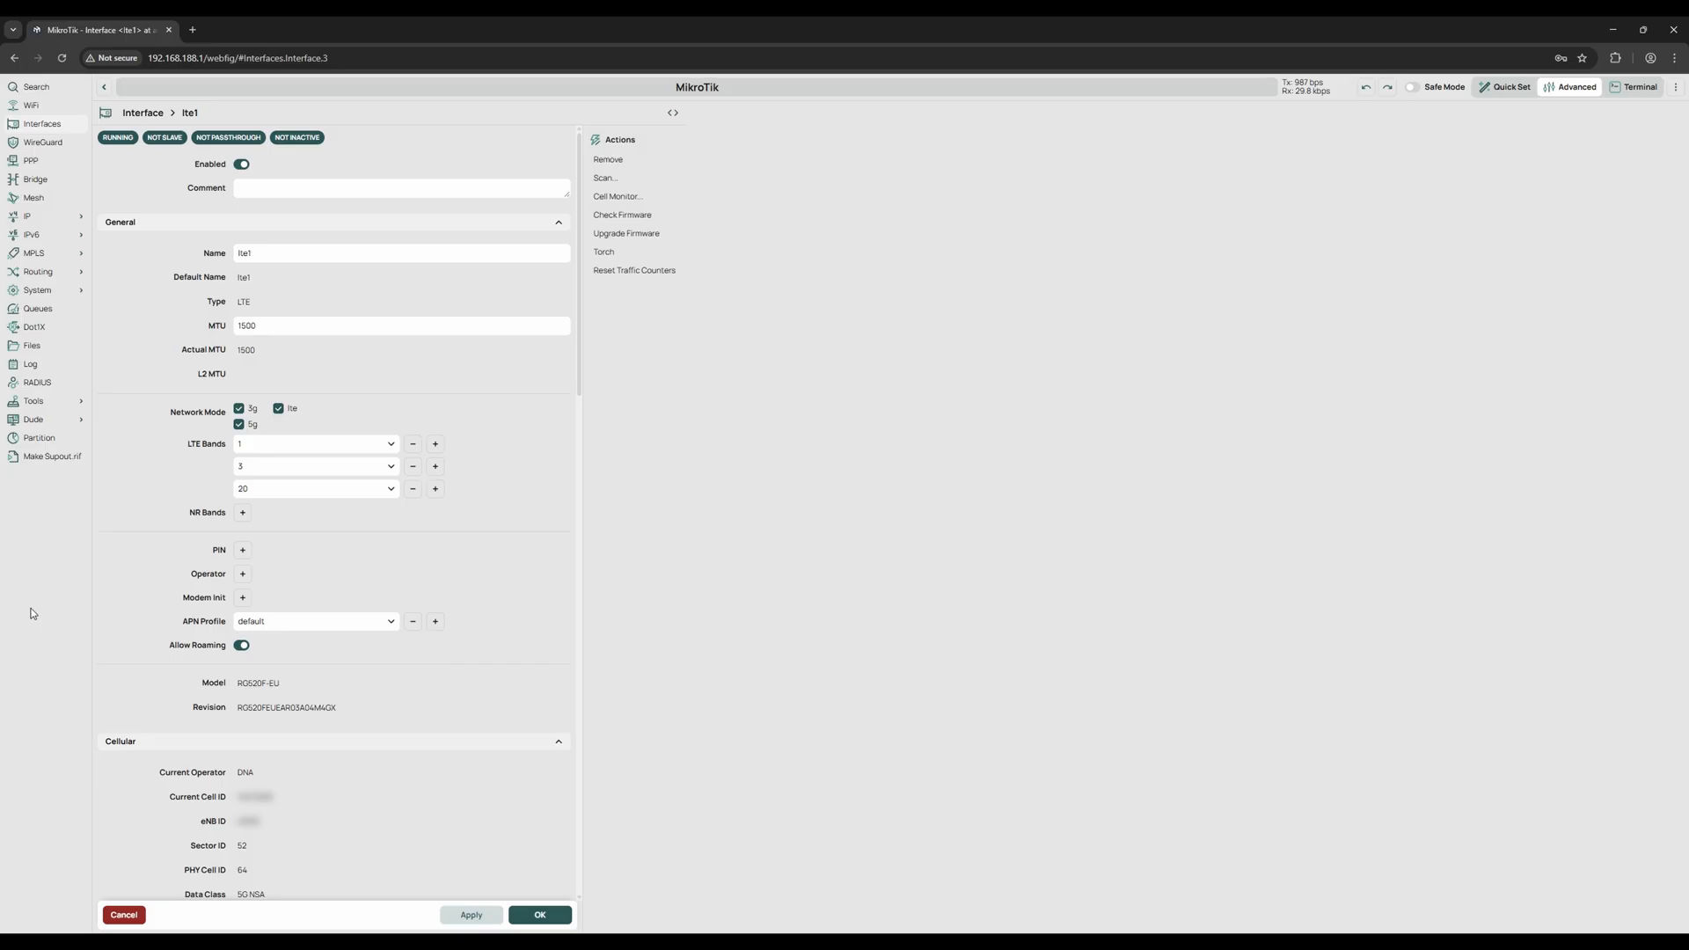
Start the LTE Cell Monitor from lte1's Actions, listing nearby cells and signal levels.
scroll(down, 3)
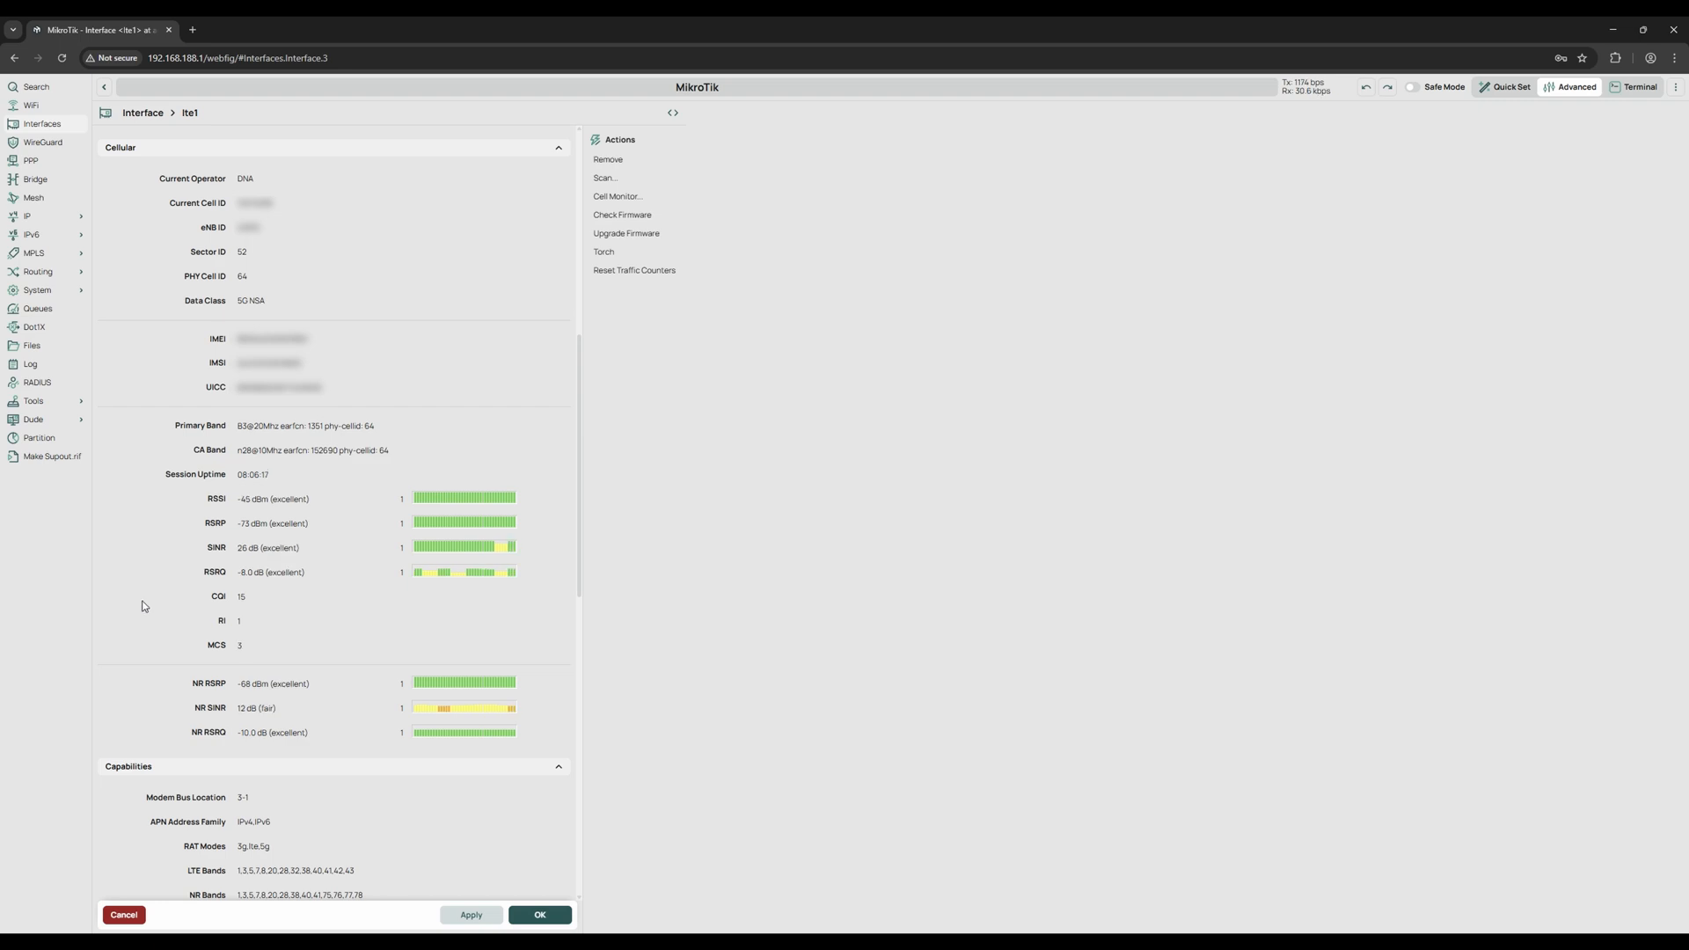
scroll(down, 3)
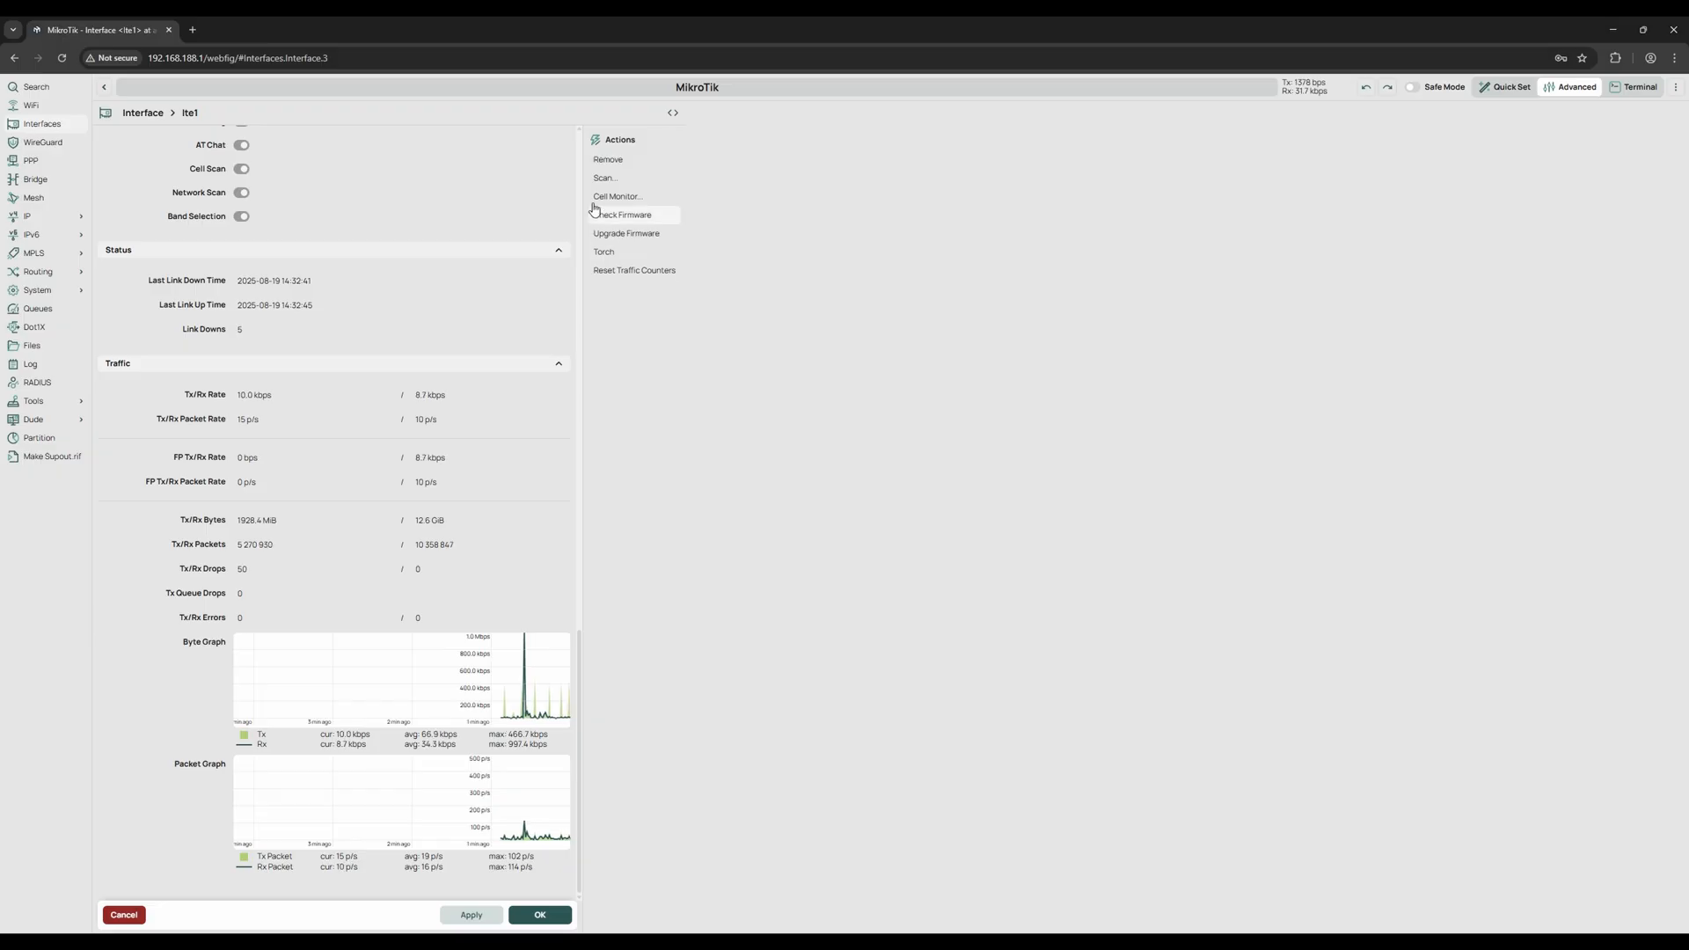
click(618, 195)
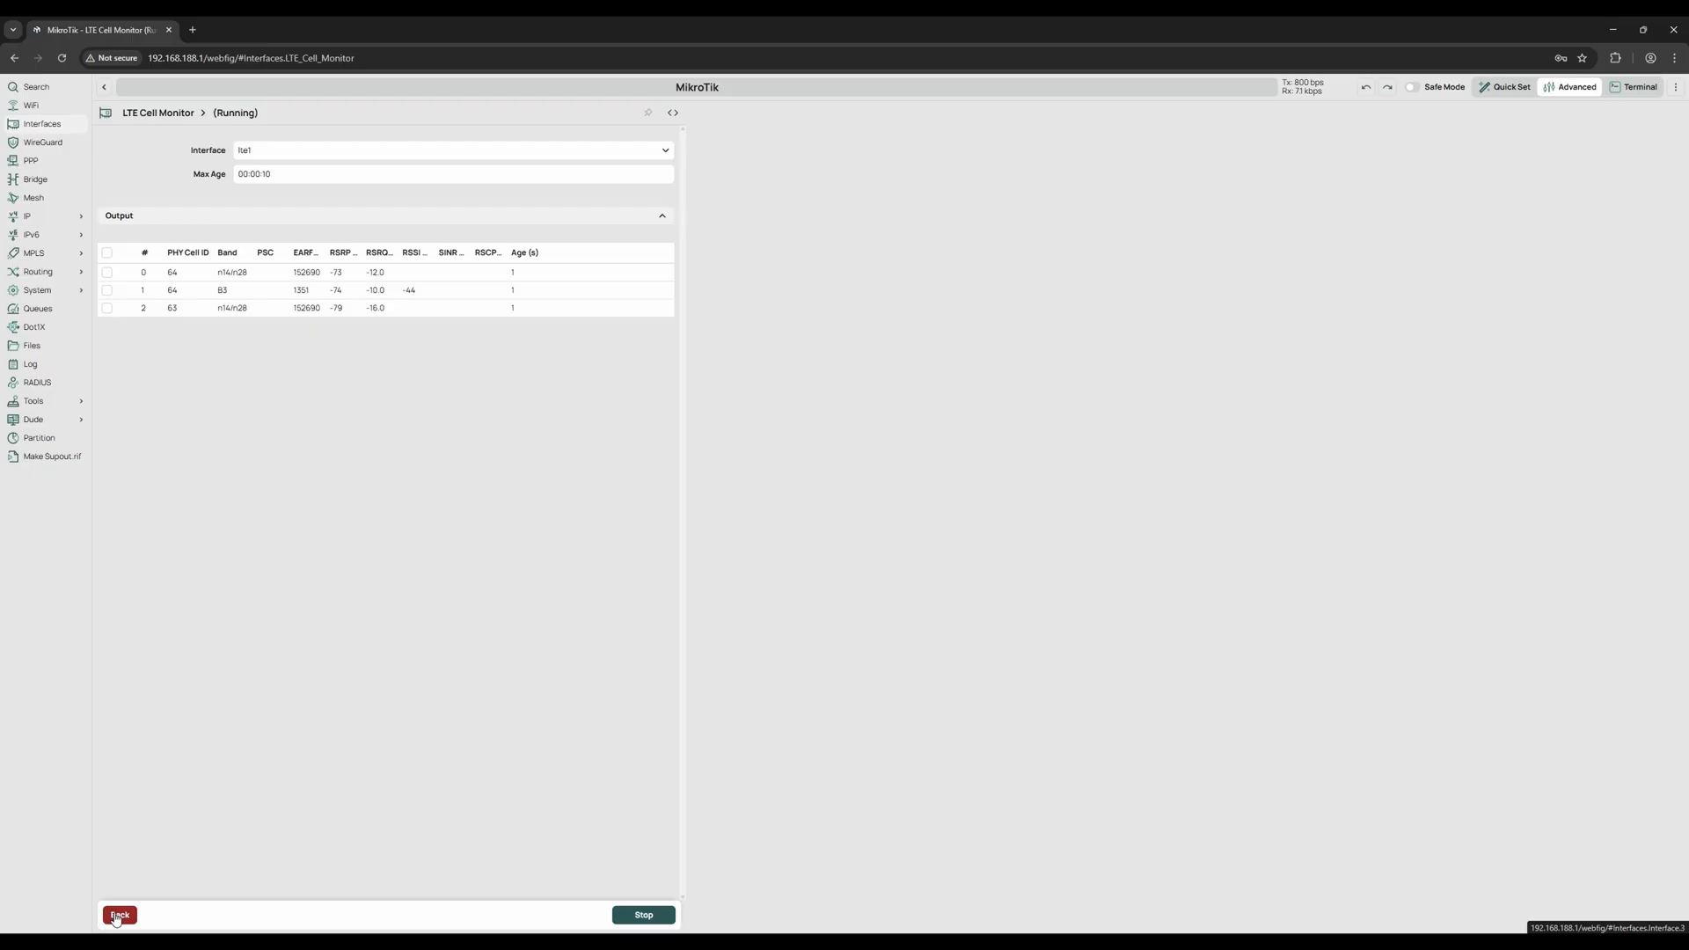
Run Check Firmware on lte1 to confirm versions match, then open the RouterOS terminal.
click(120, 915)
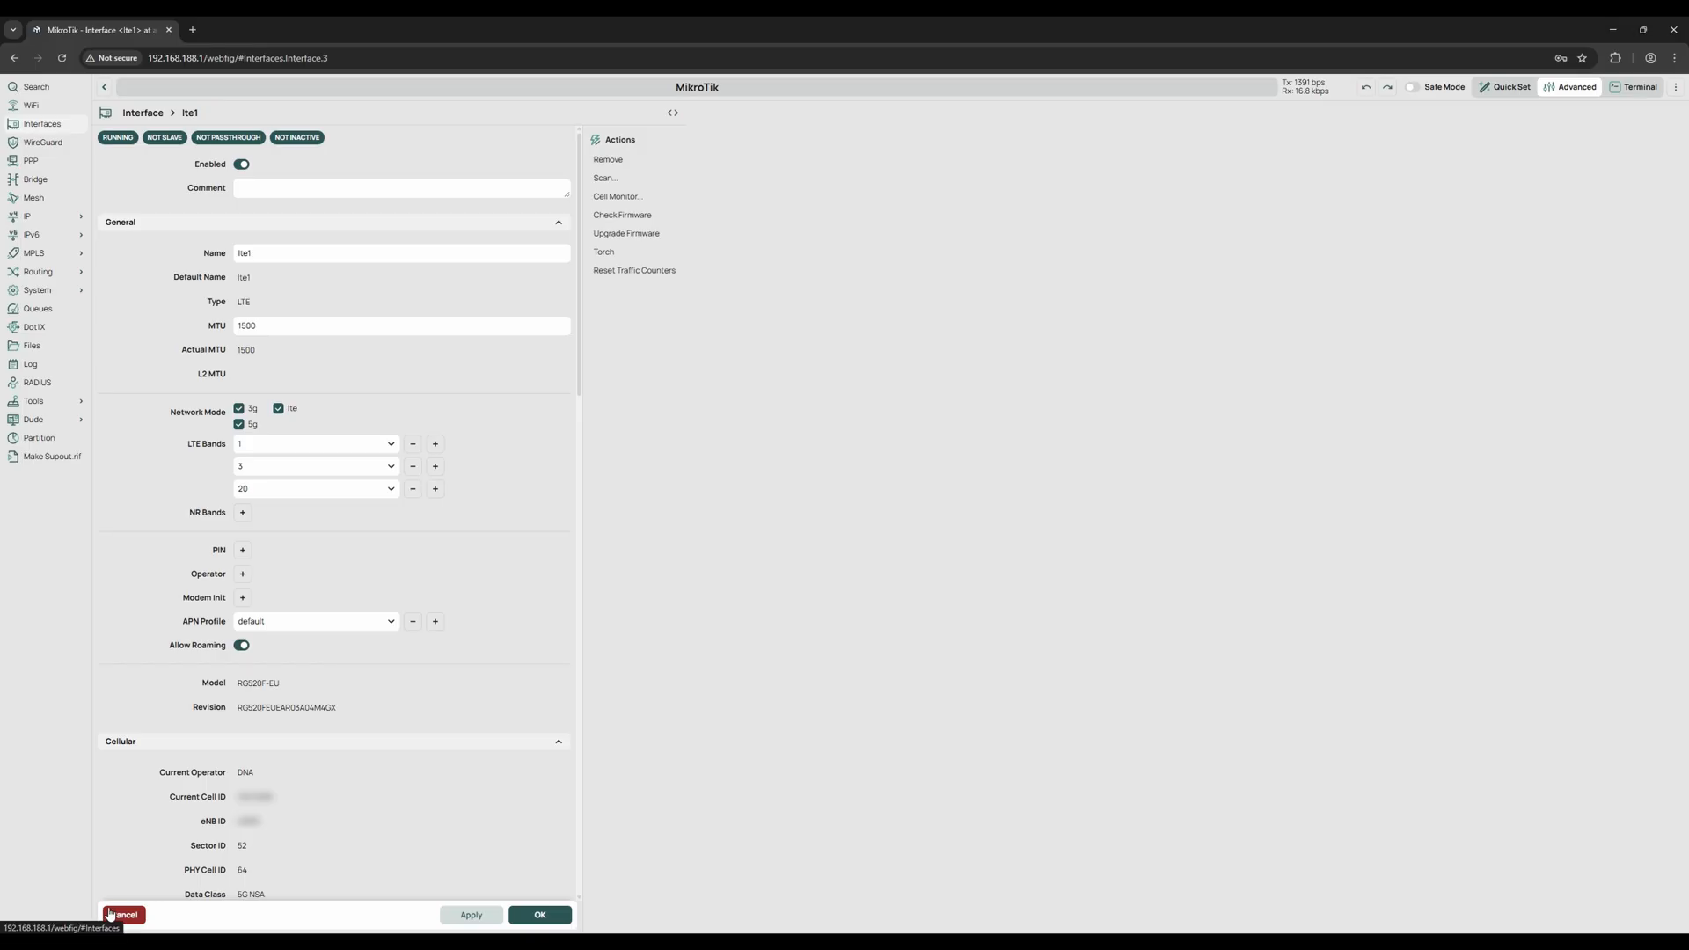
mouse_move(621, 215)
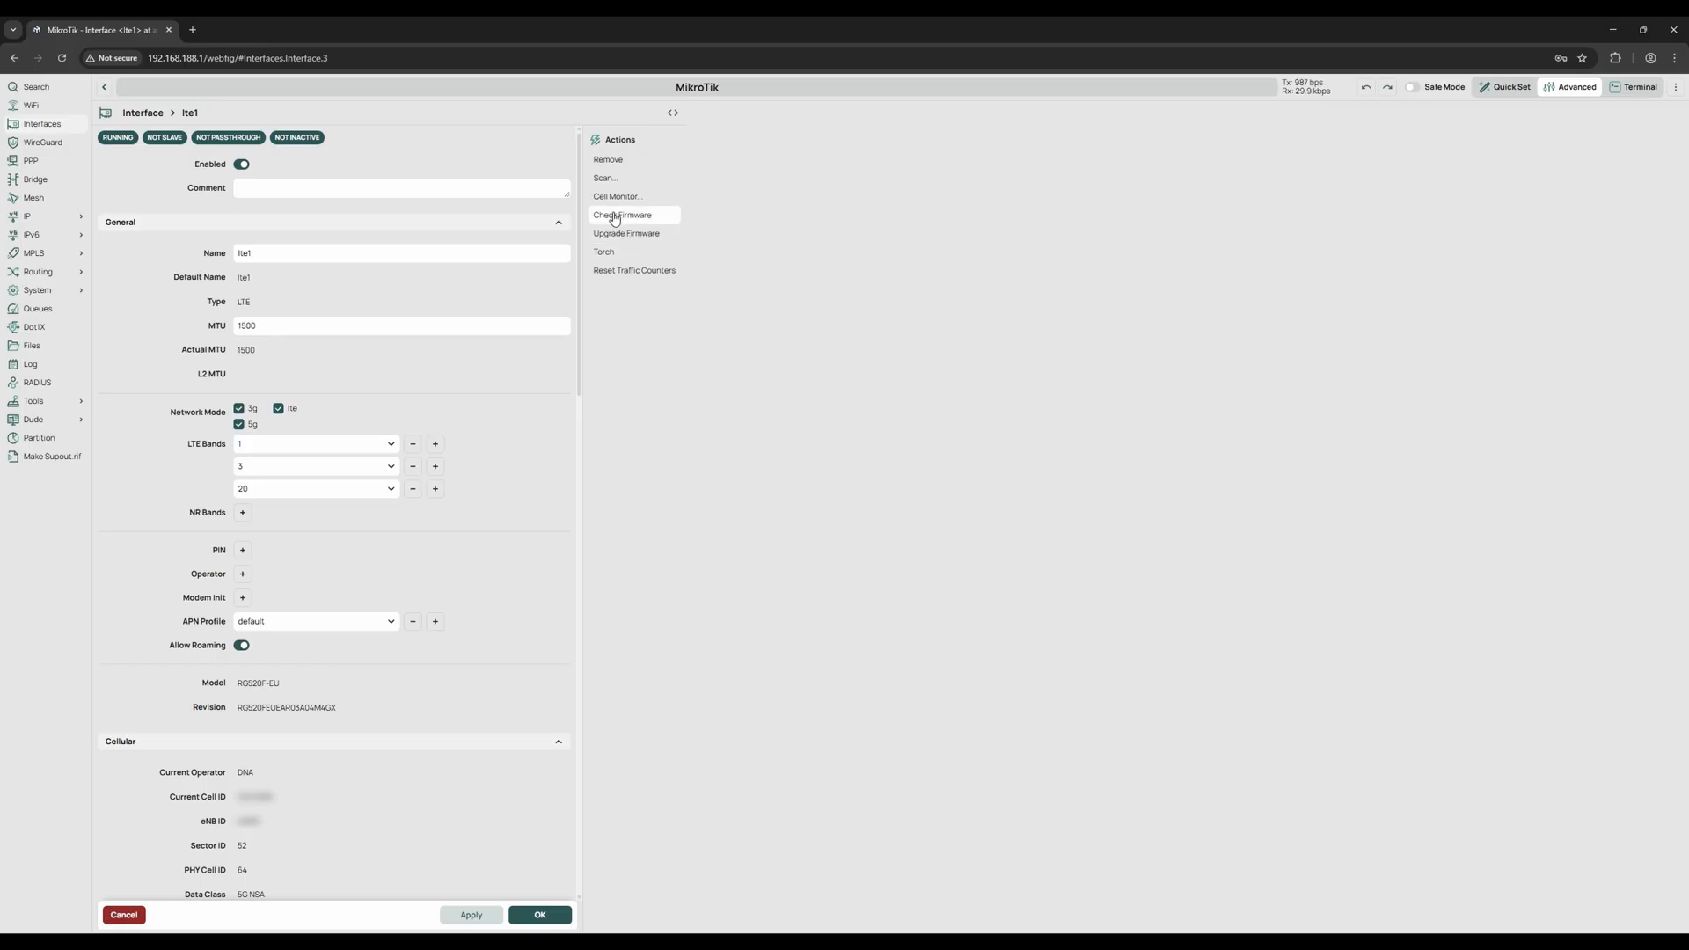
click(623, 215)
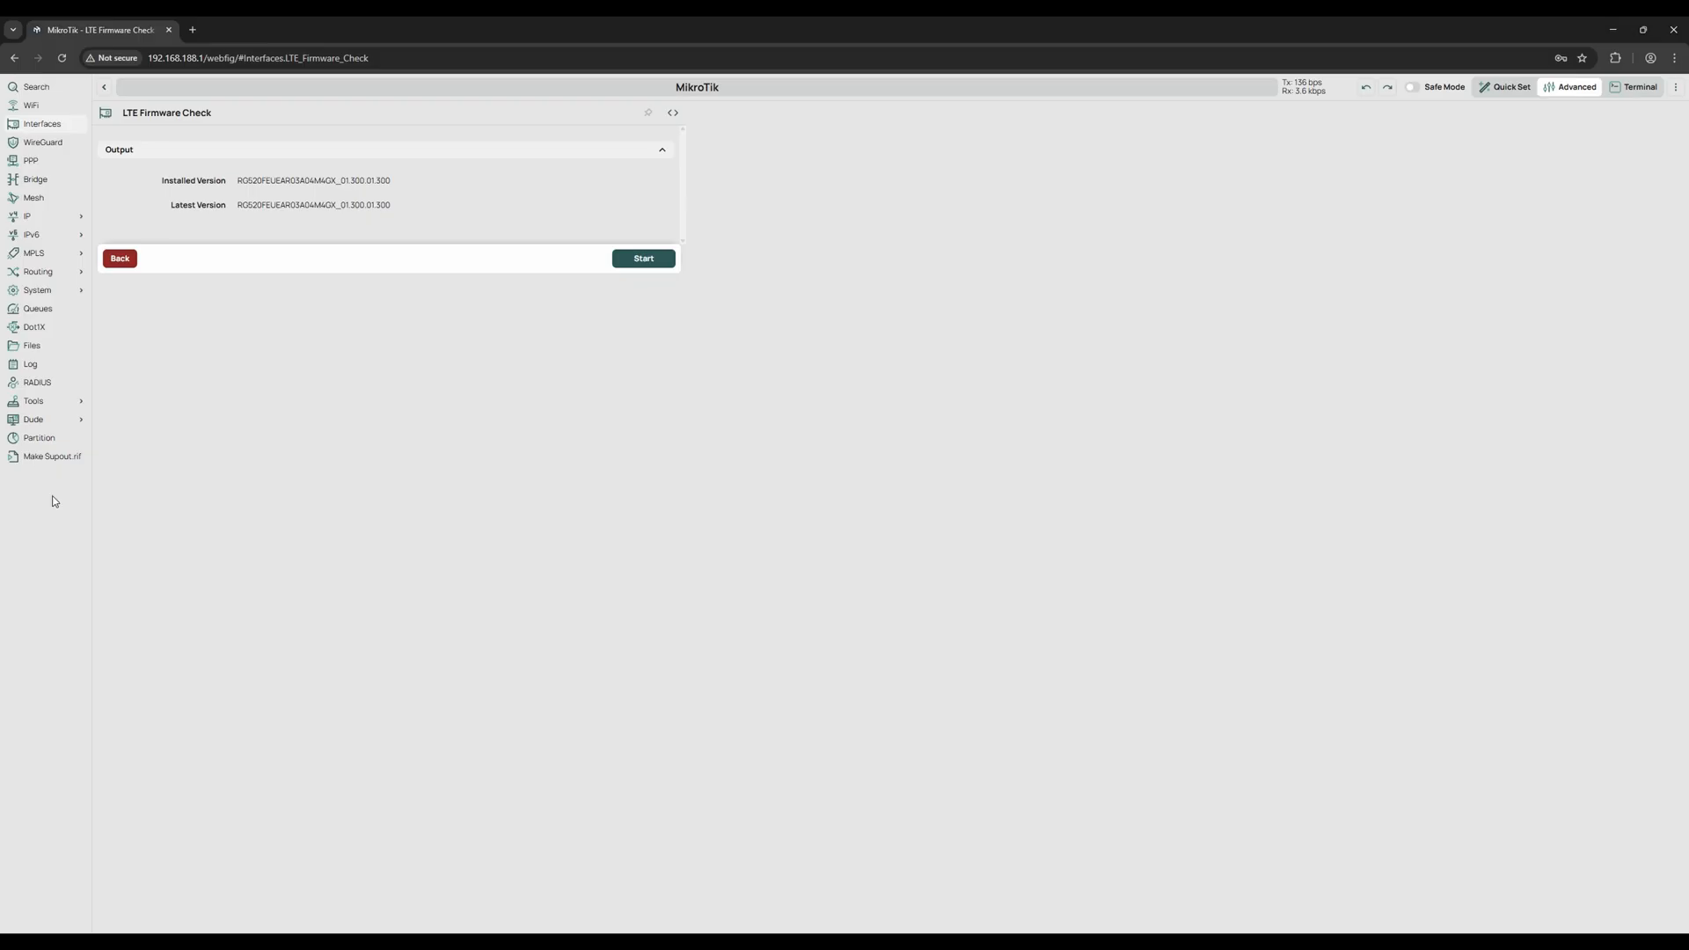
double_click(314, 204)
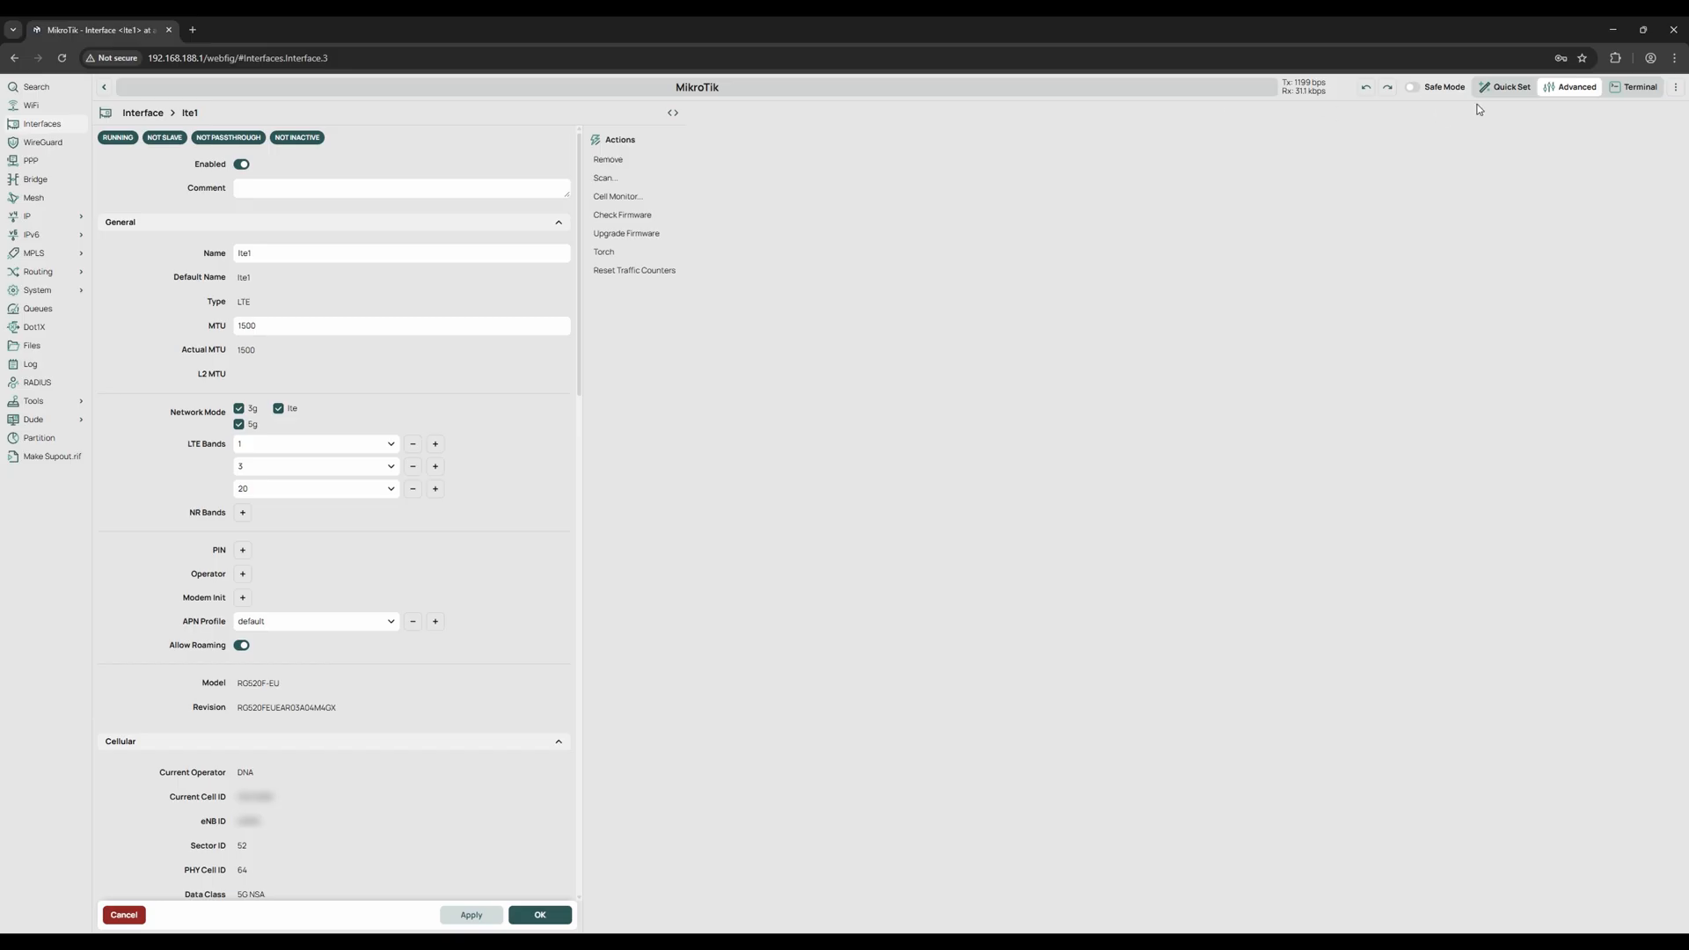
click(1638, 88)
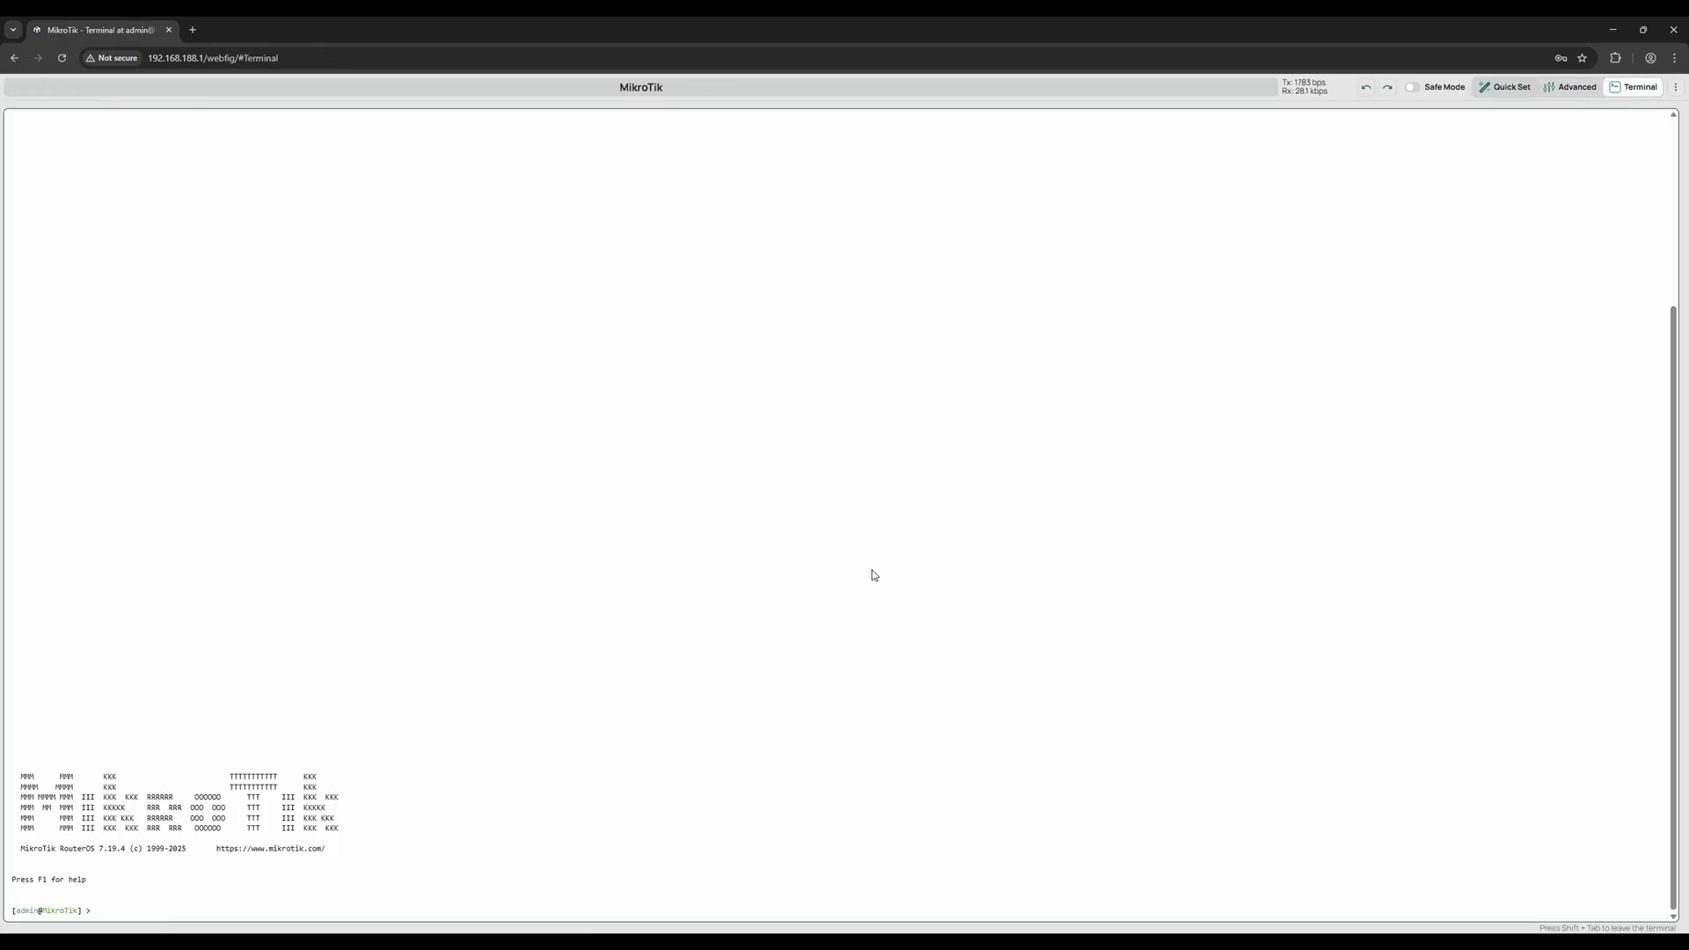
Run /interface lte at-chat lte1 with AT+QNWLOCK common/4g earfcn 6250 cell 64, then reopen Interfaces.
text(/interface lte at-chat lte1 input="AT+QNWLOCK=\"common/4g\",1,1351,64")
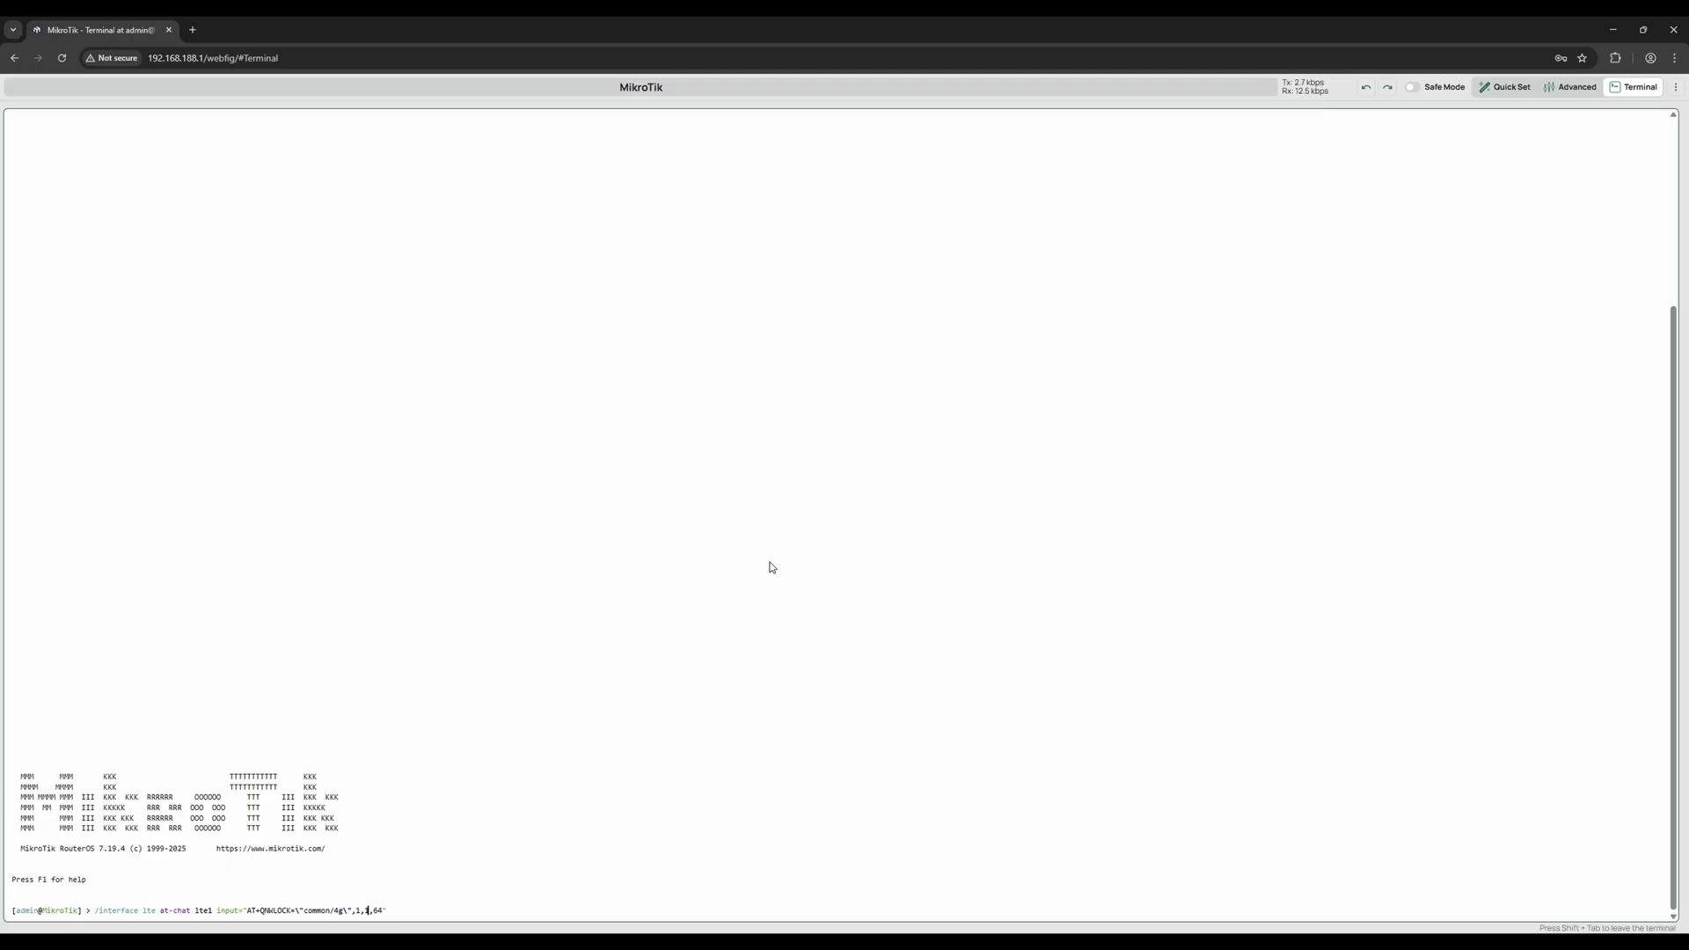
text(25)
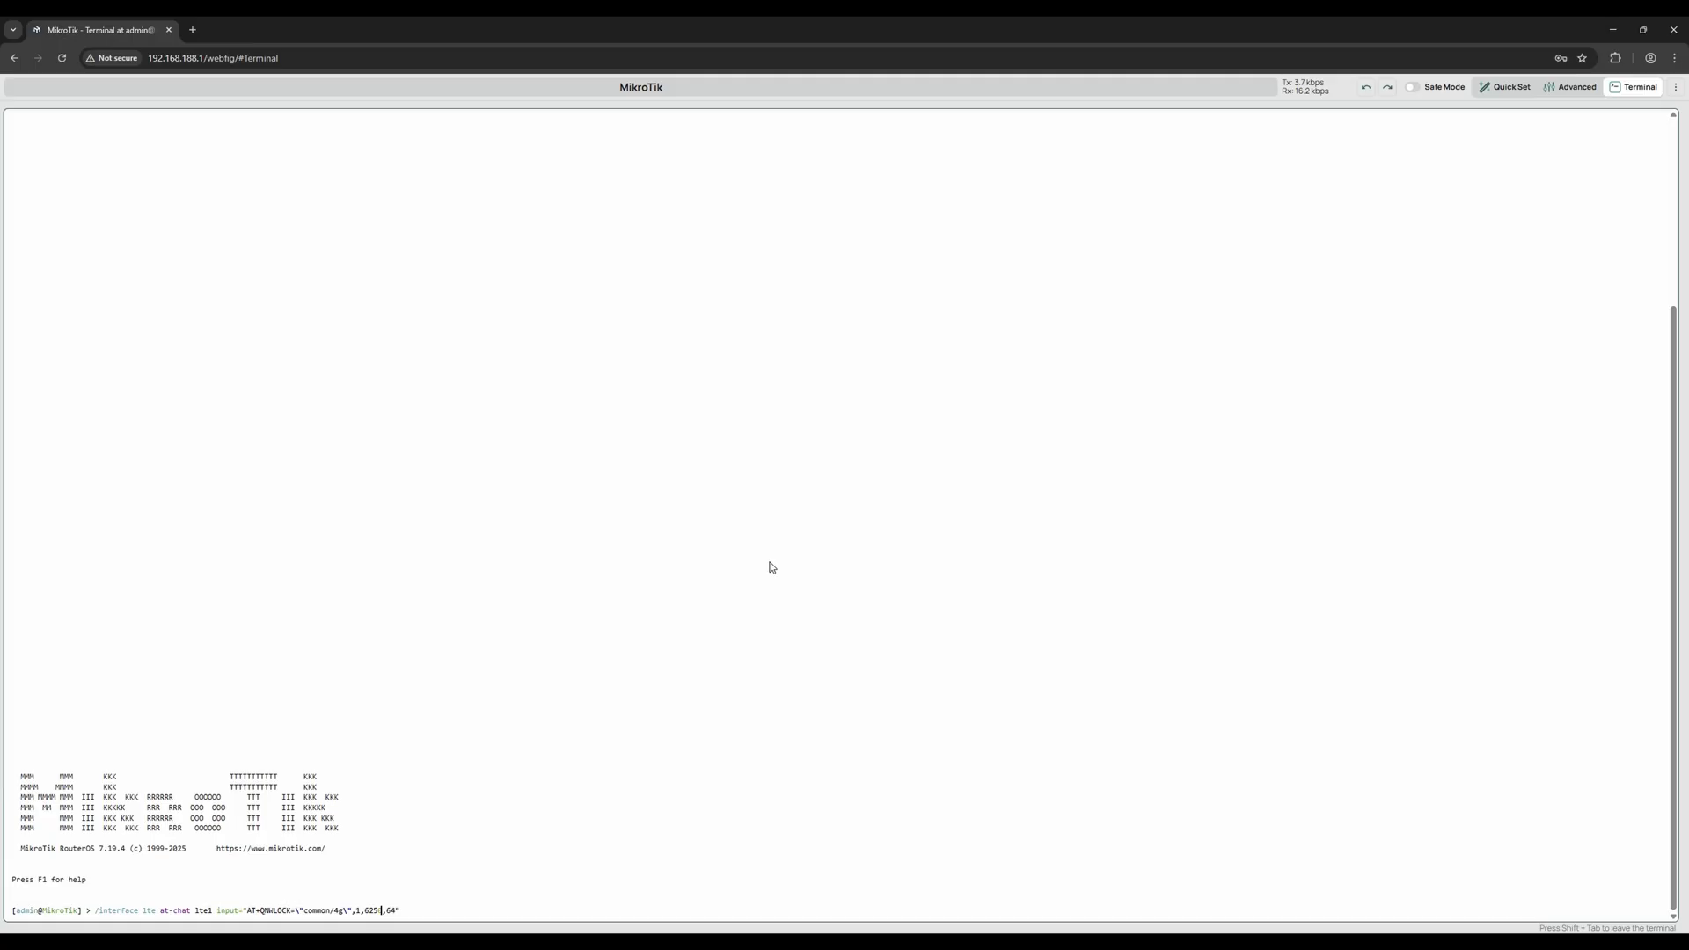
key(Return)
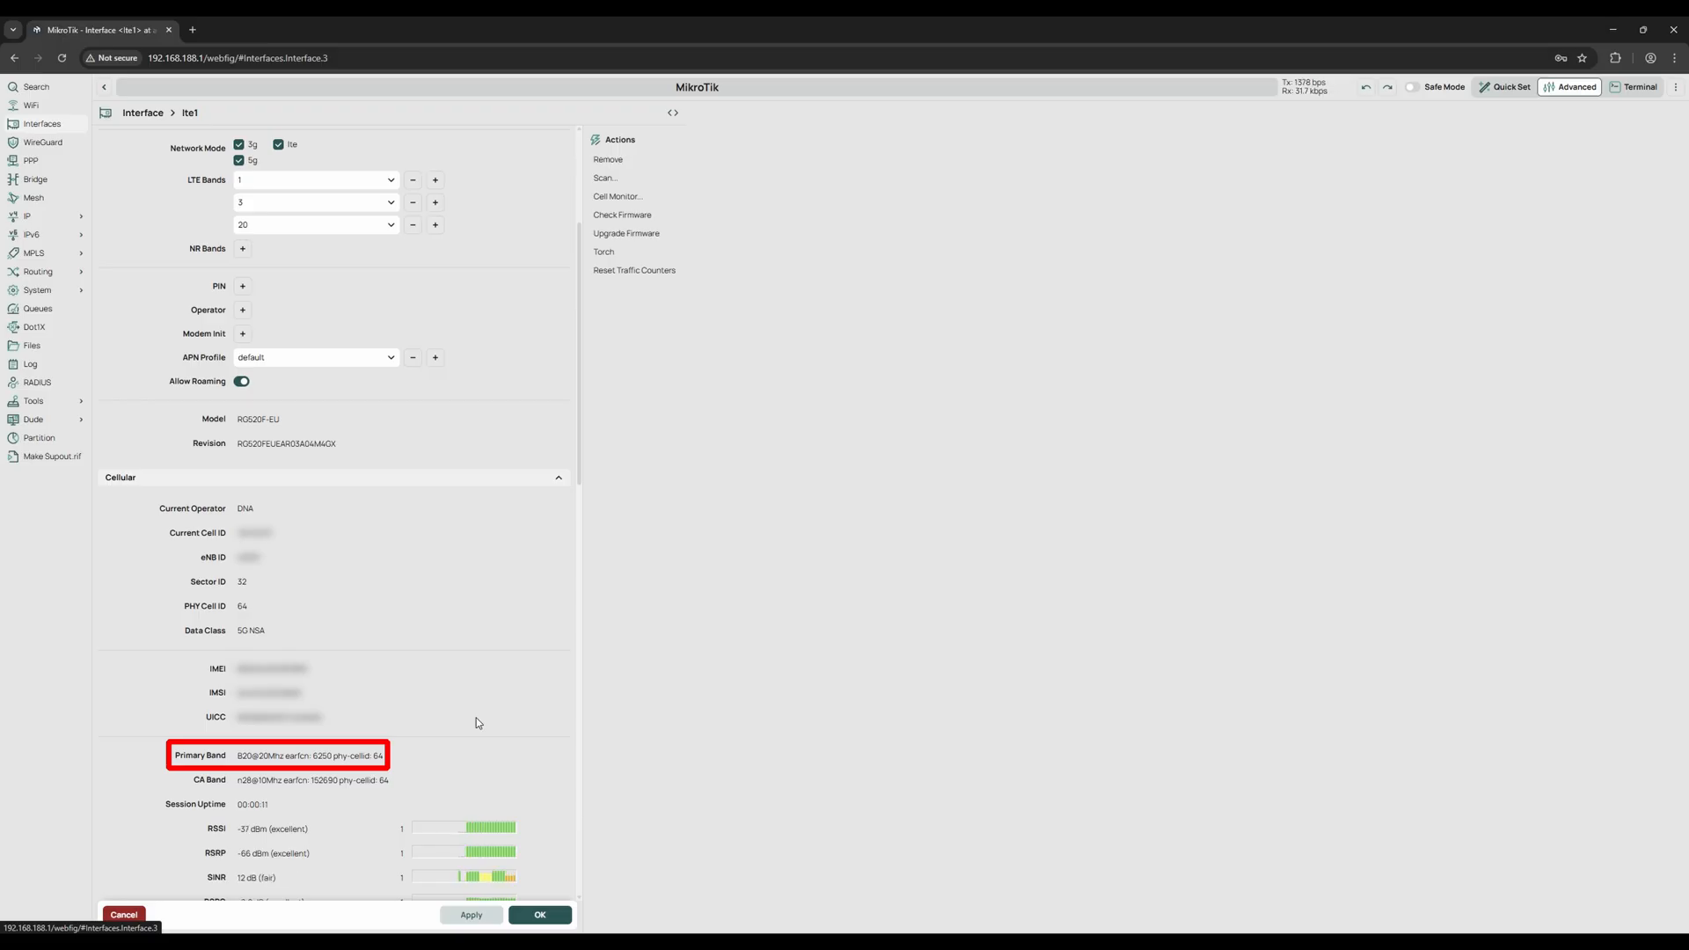
mouse_move(141, 195)
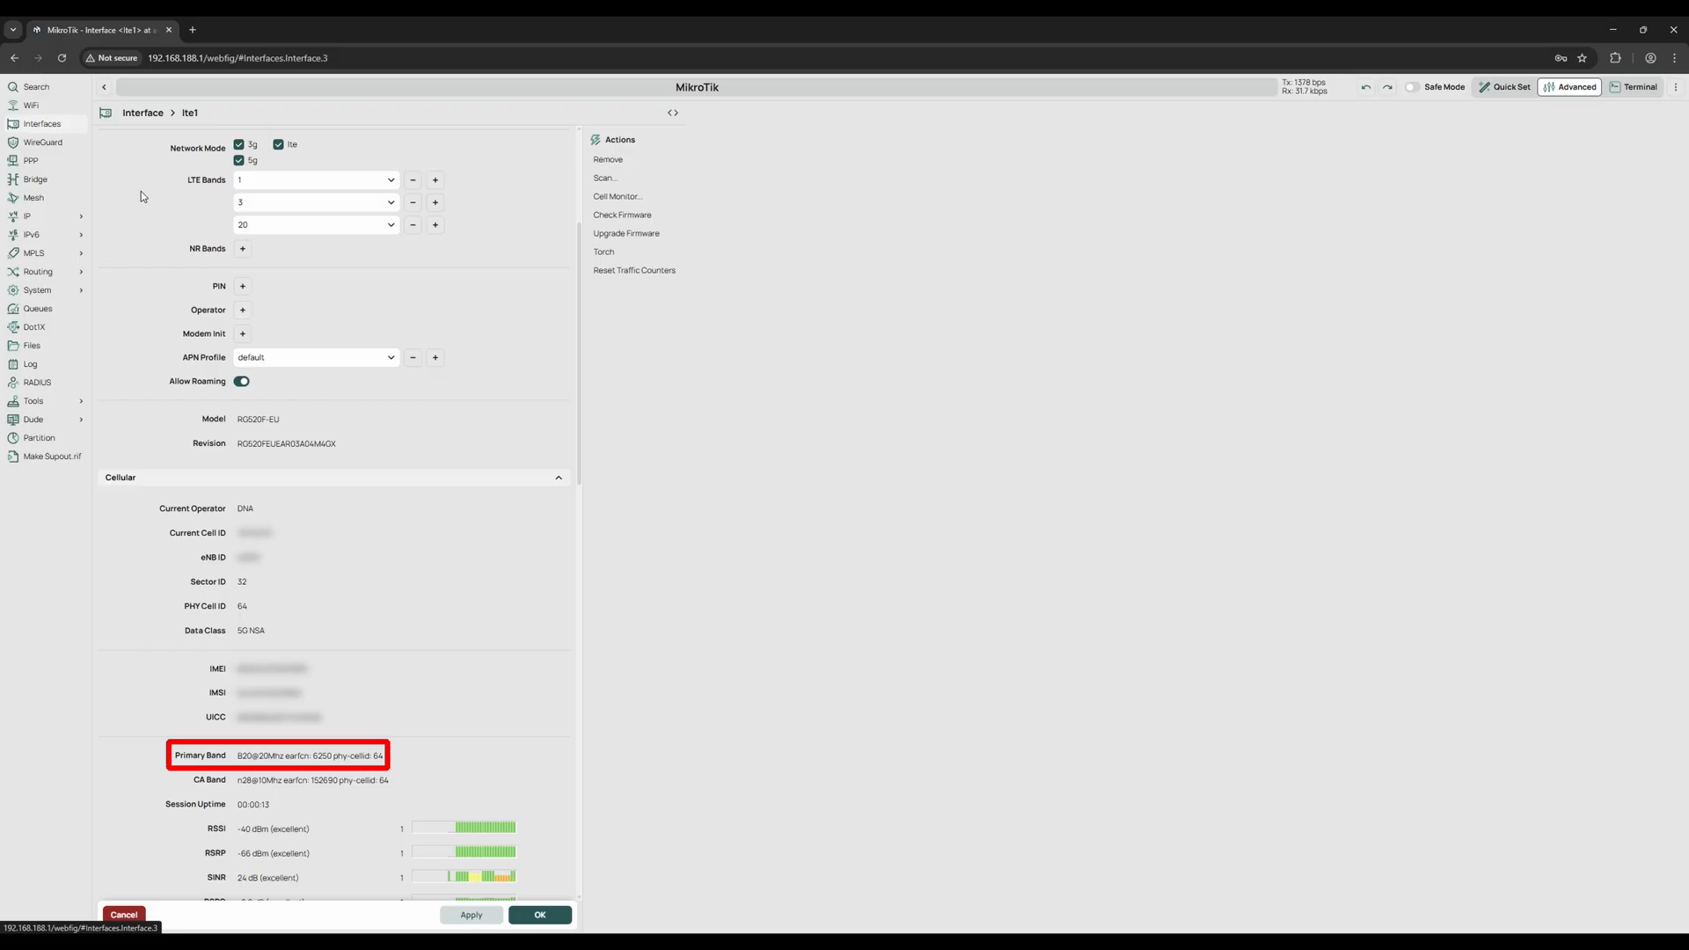
click(42, 141)
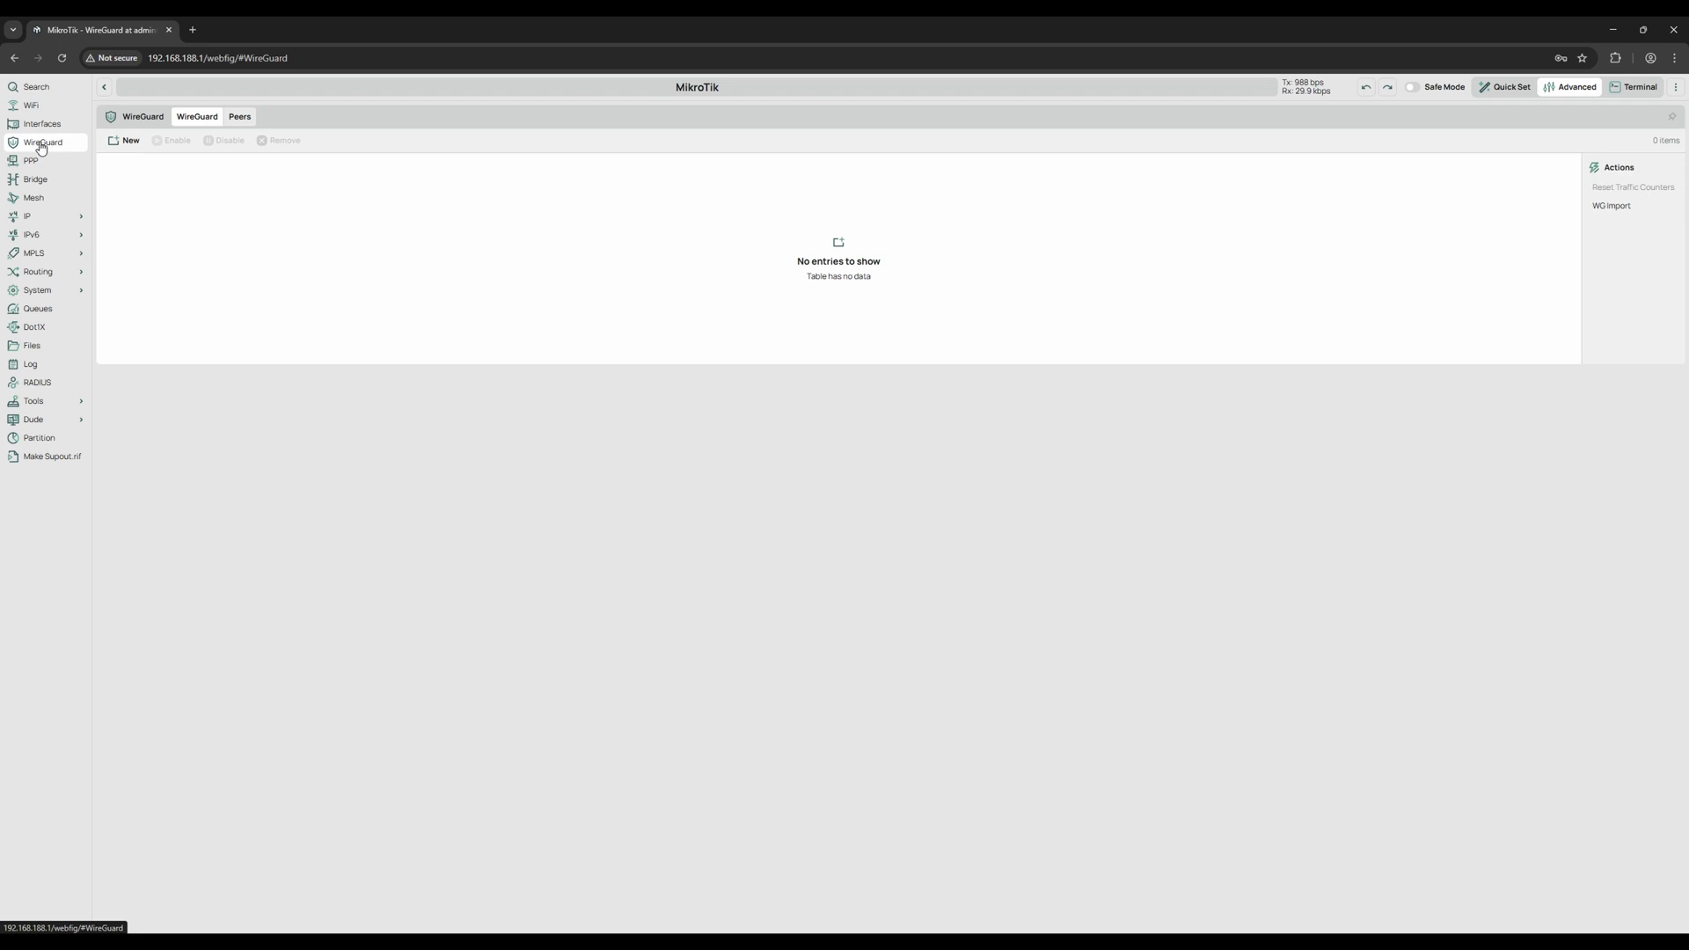
mouse_move(30, 214)
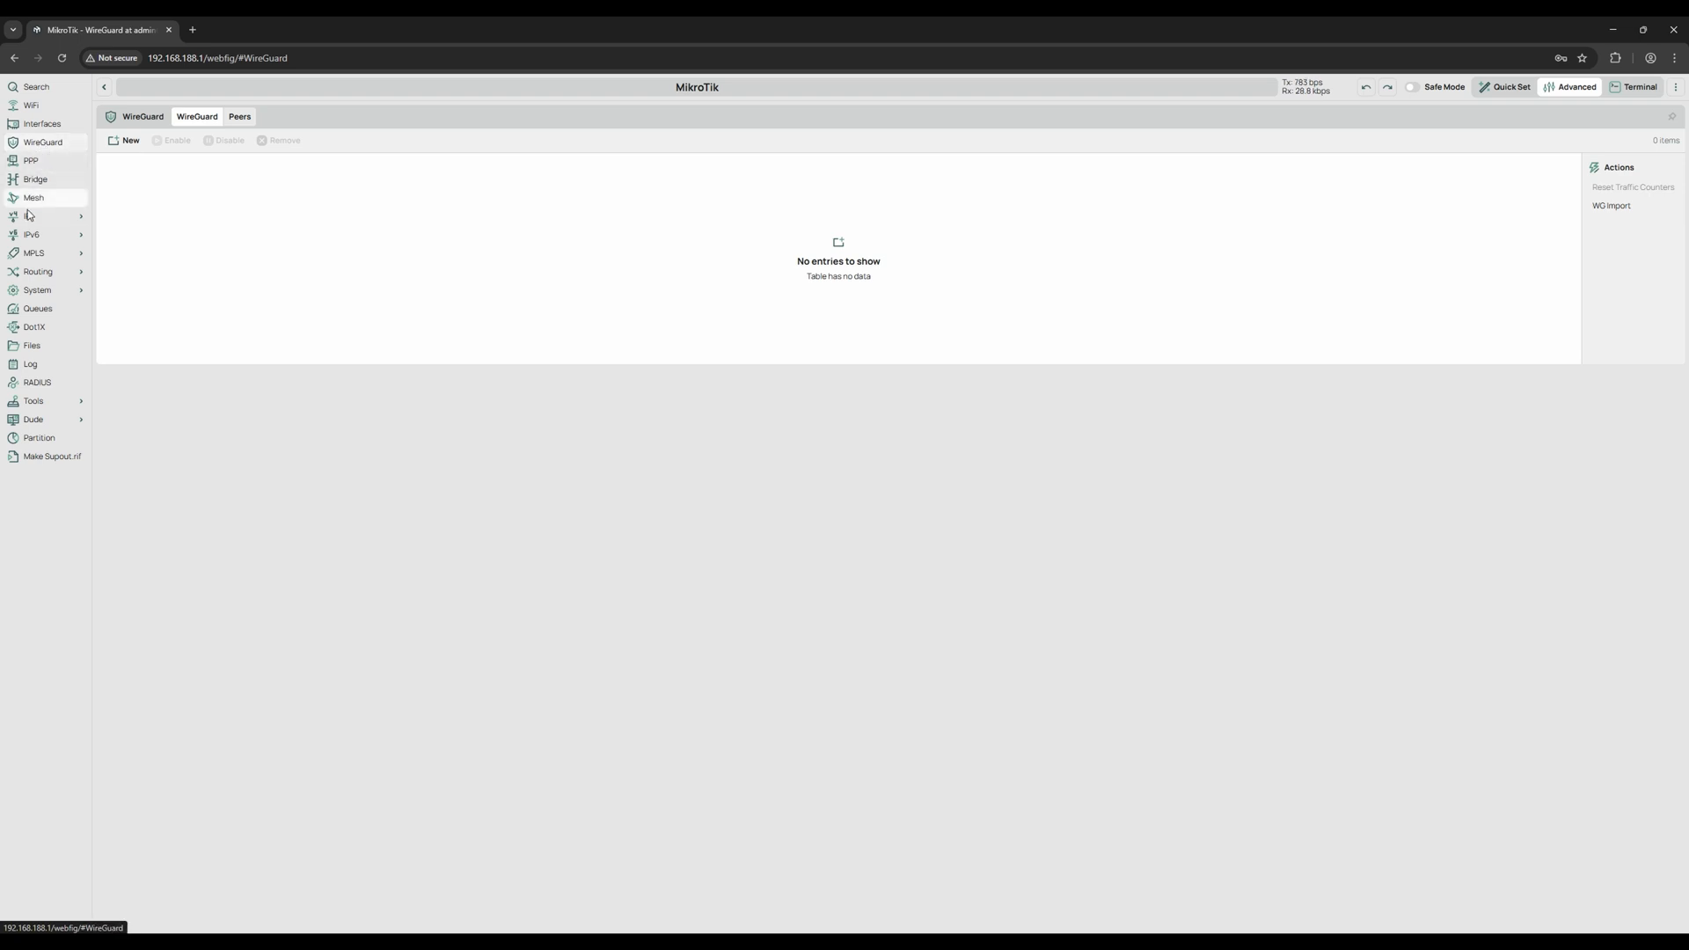
Expand the IP menu in the left sidebar.
click(30, 216)
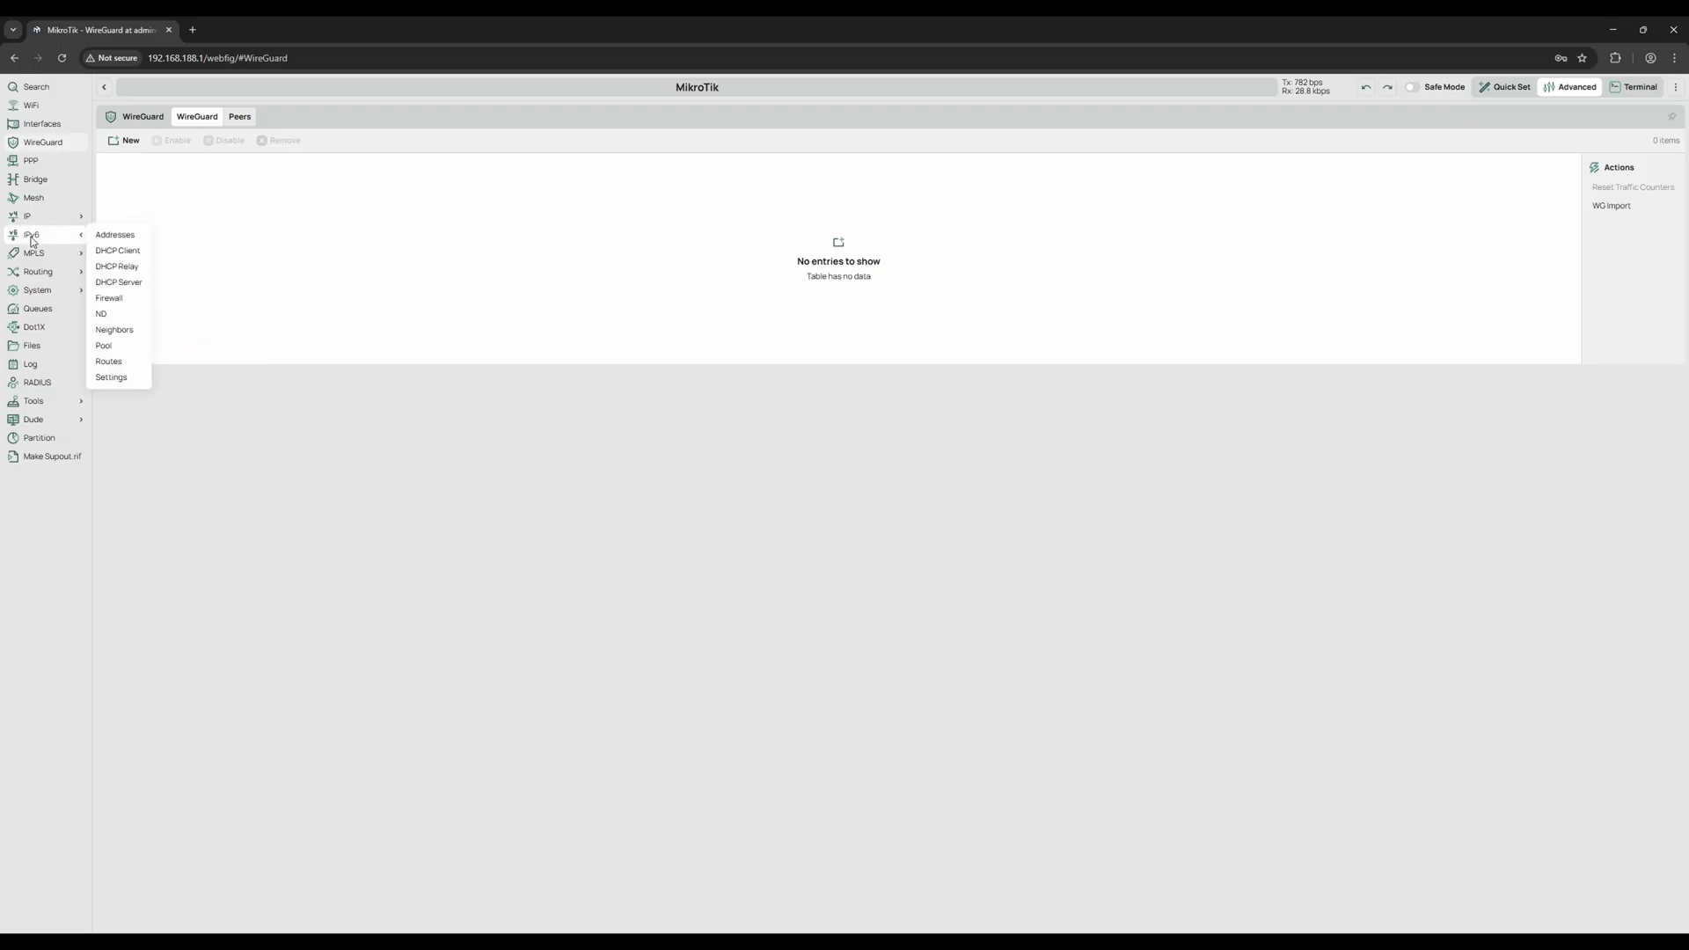
mouse_move(31, 246)
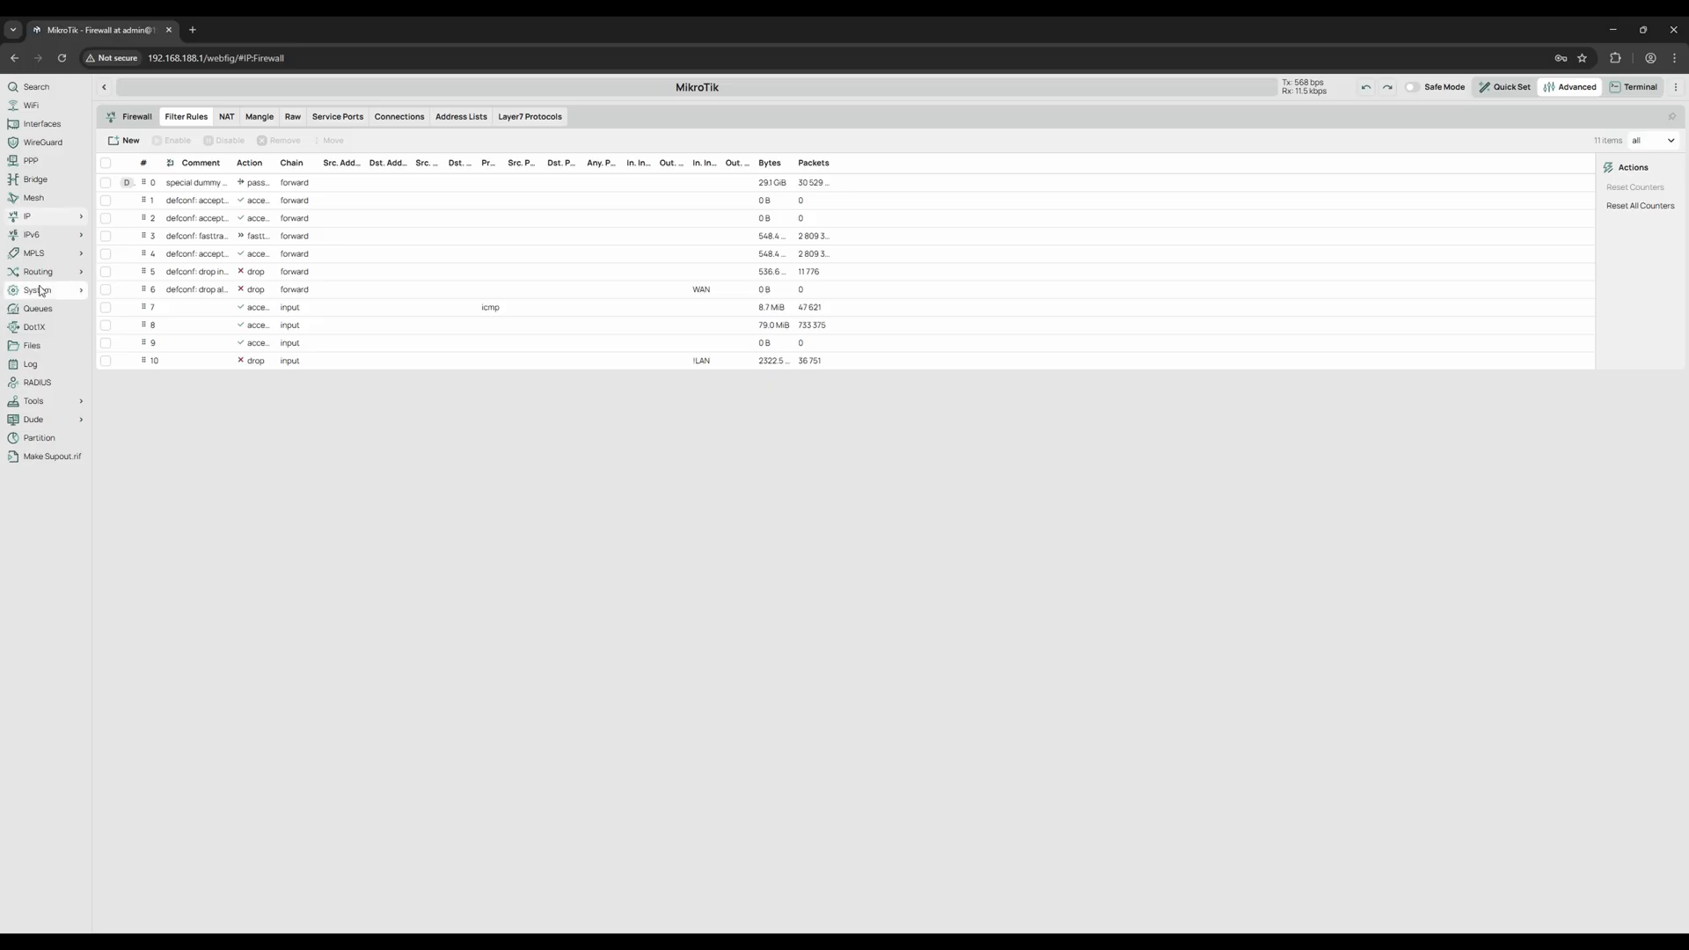
Show the Queues page with its empty simple queues table.
click(36, 290)
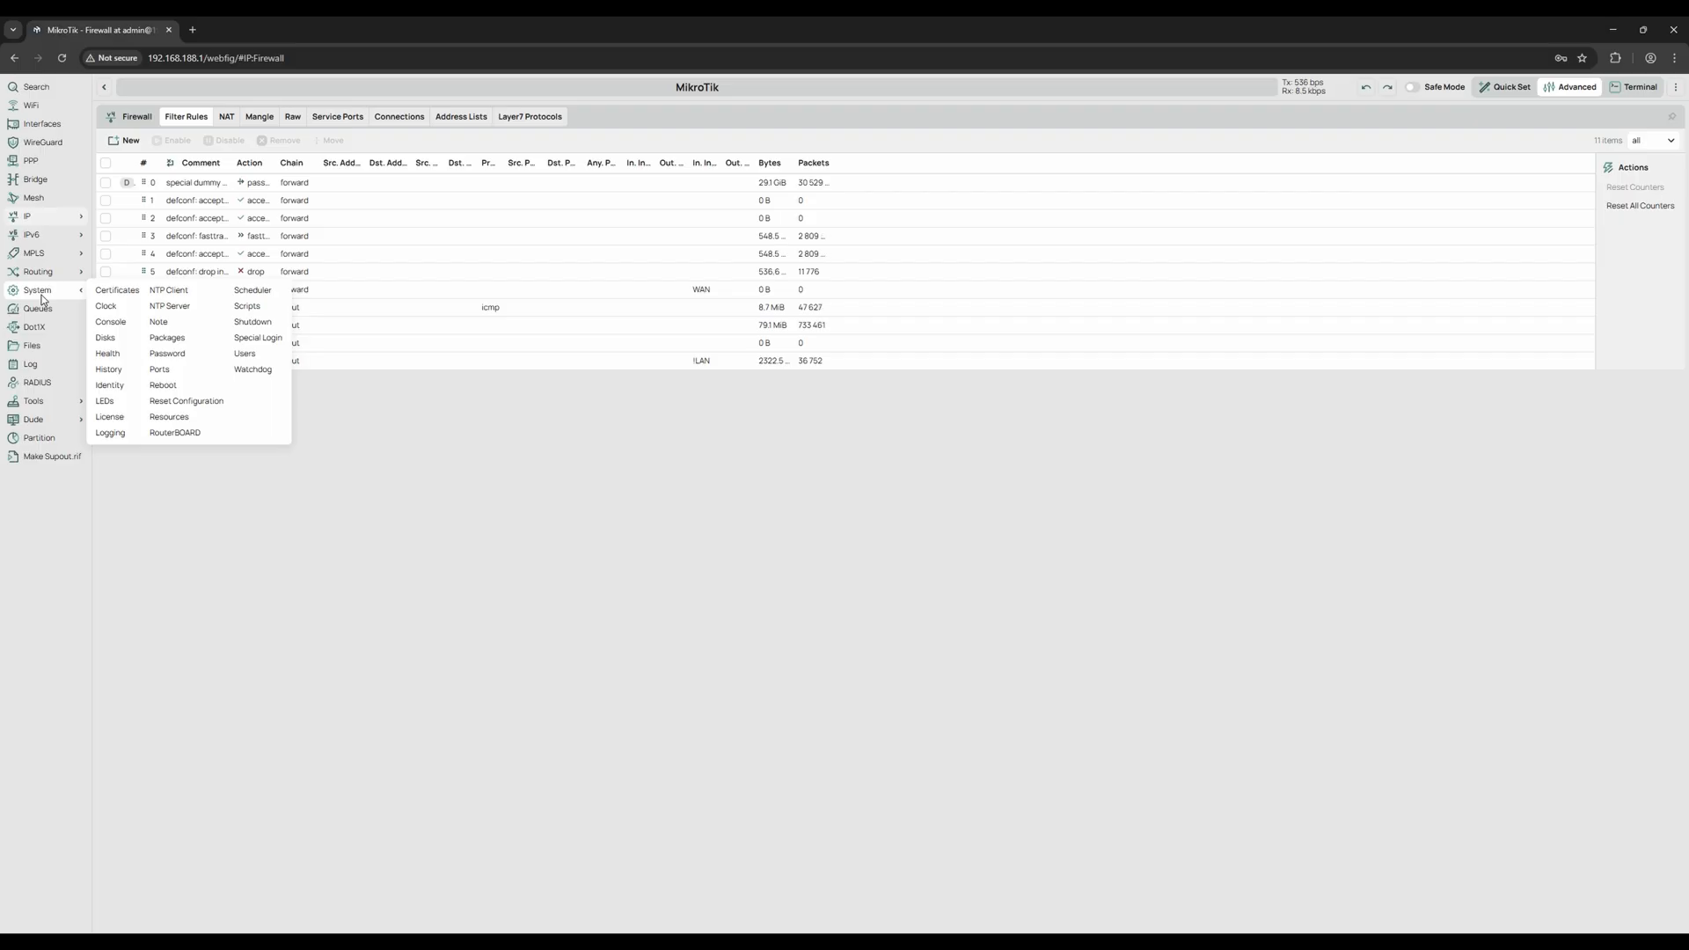
click(37, 309)
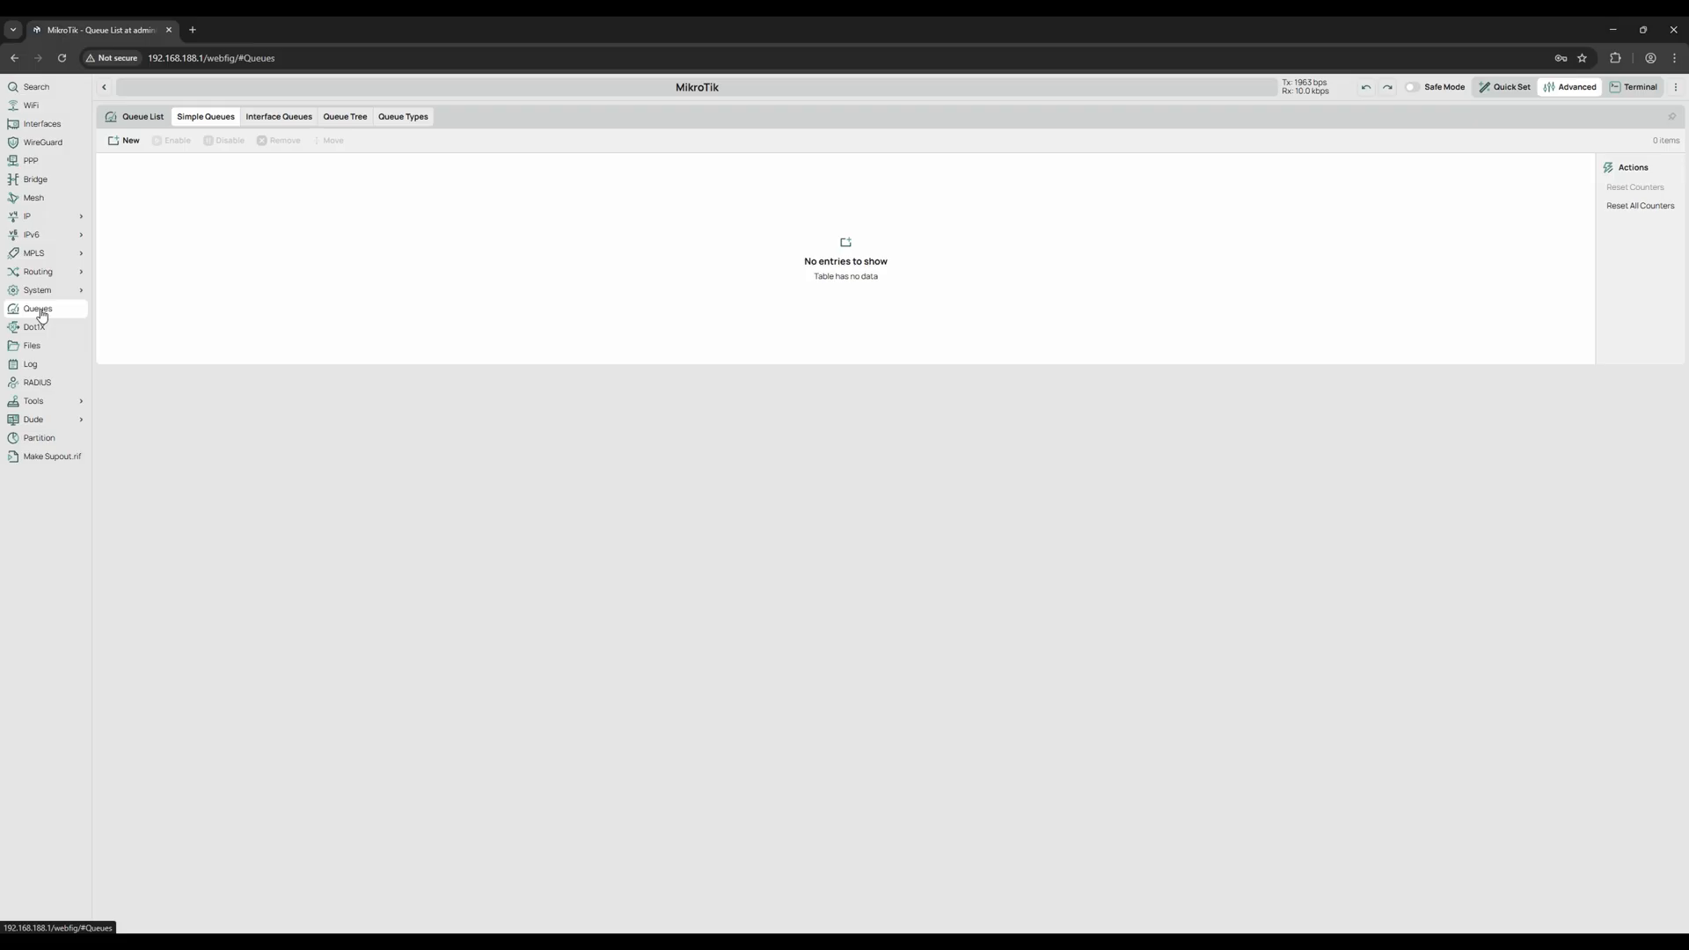
Show the router log with its timestamped system and LTE entries.
click(31, 364)
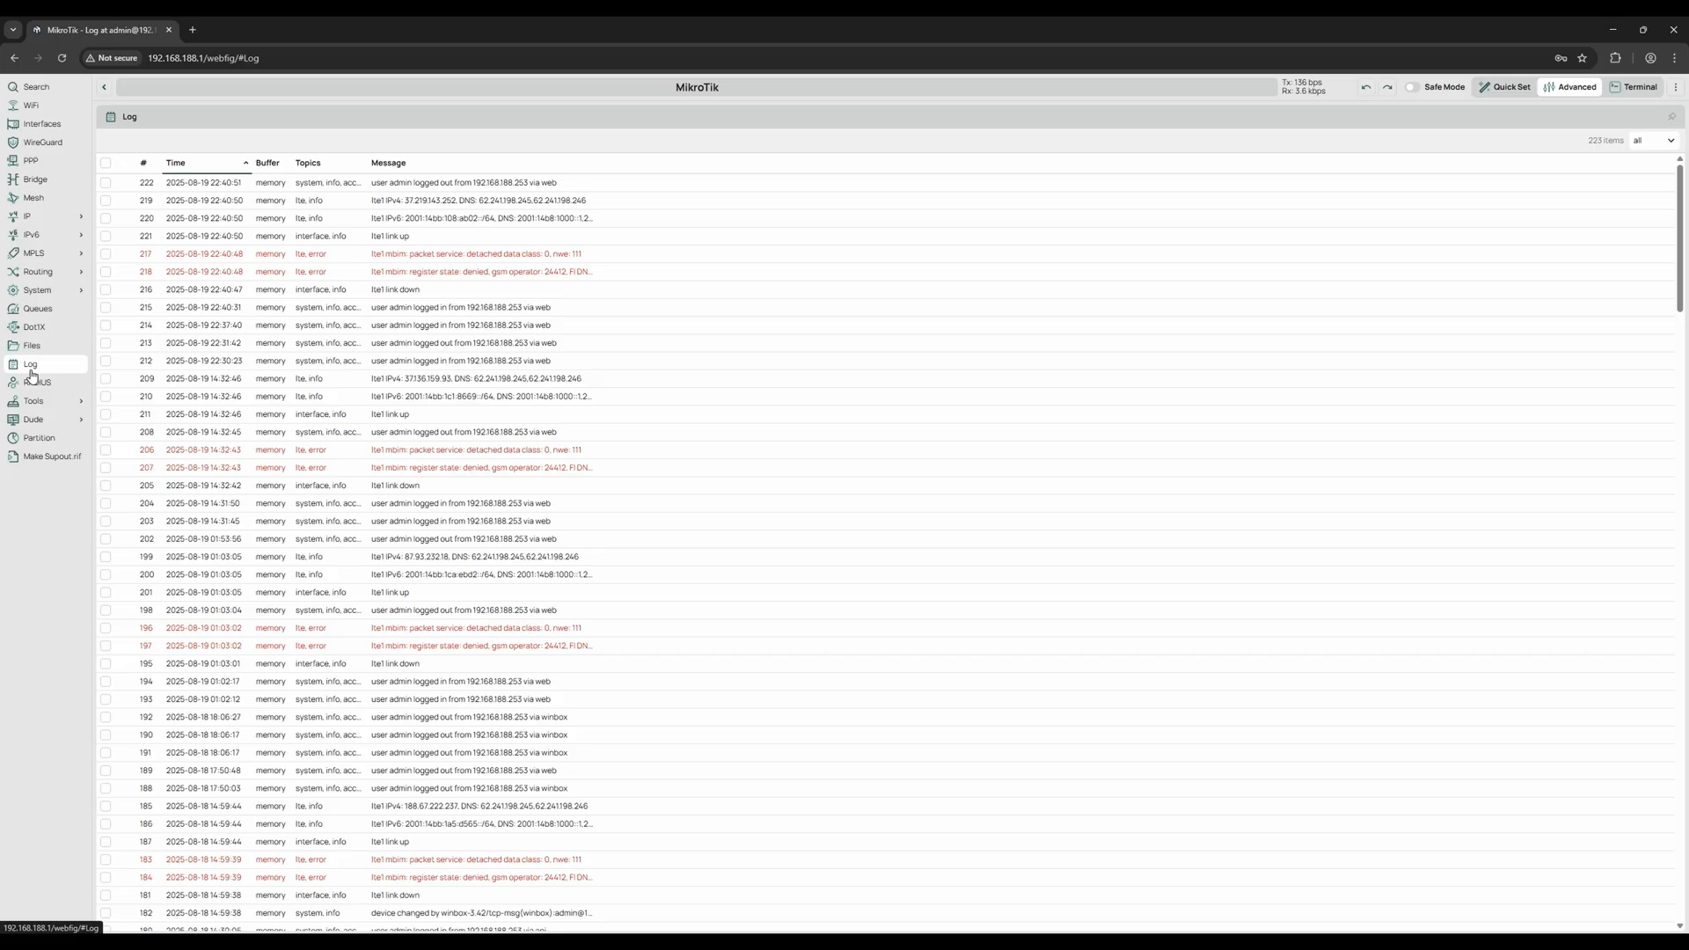
Launch The Dude client so its login window appears over the log page.
click(32, 401)
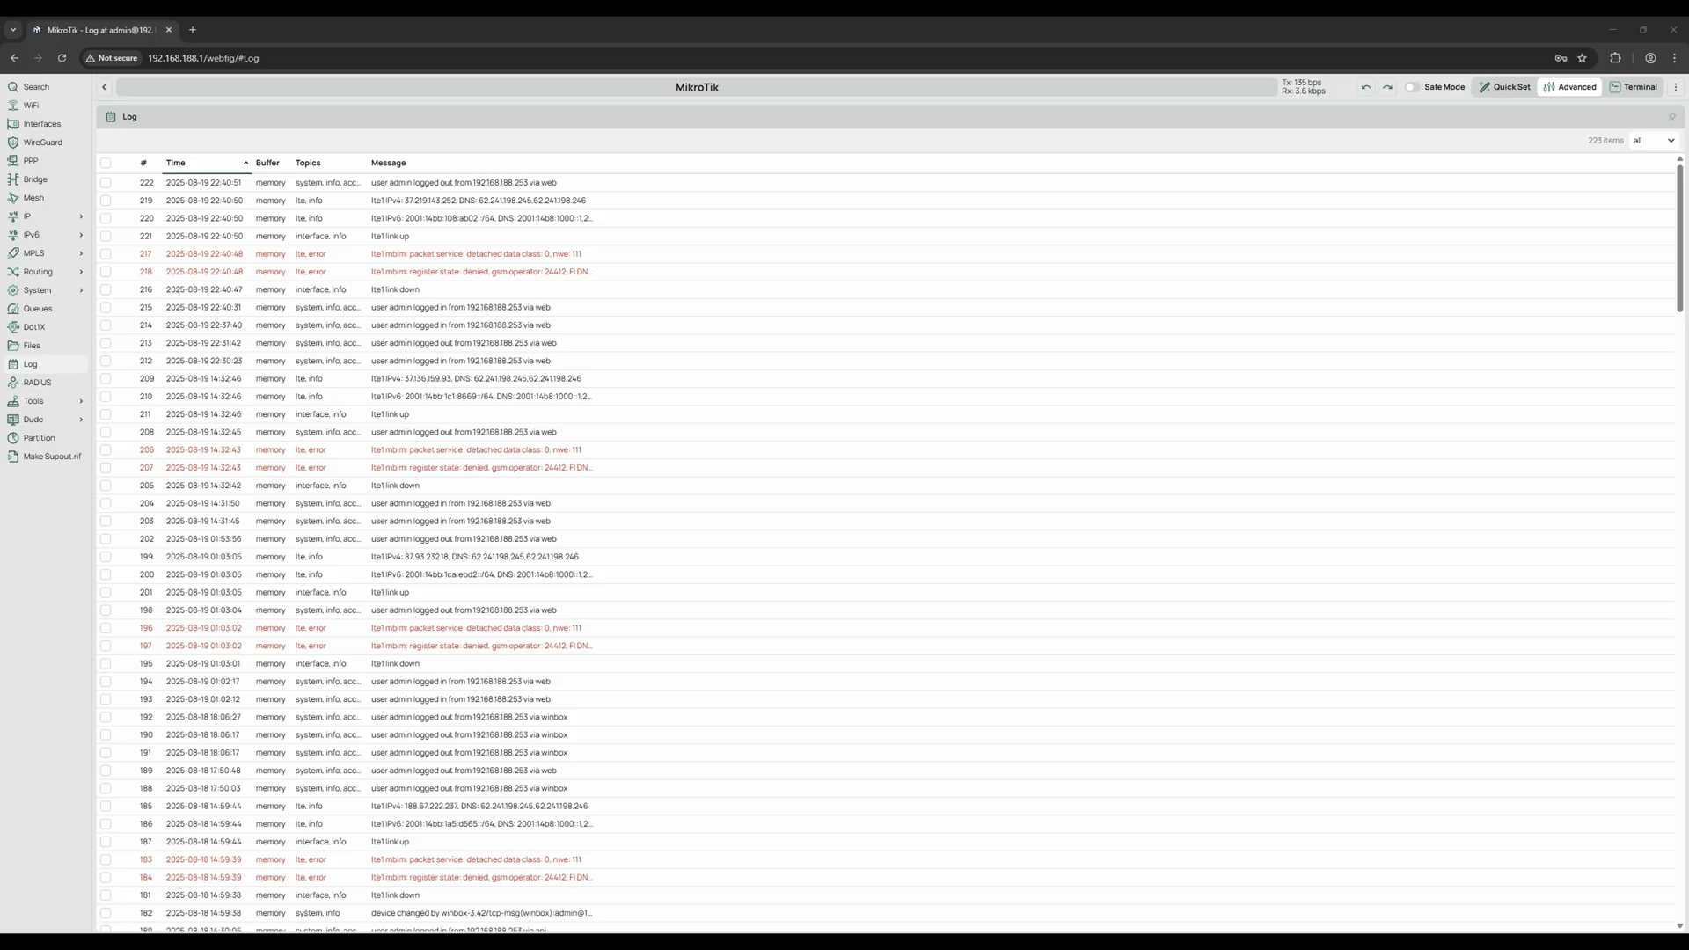
click(34, 418)
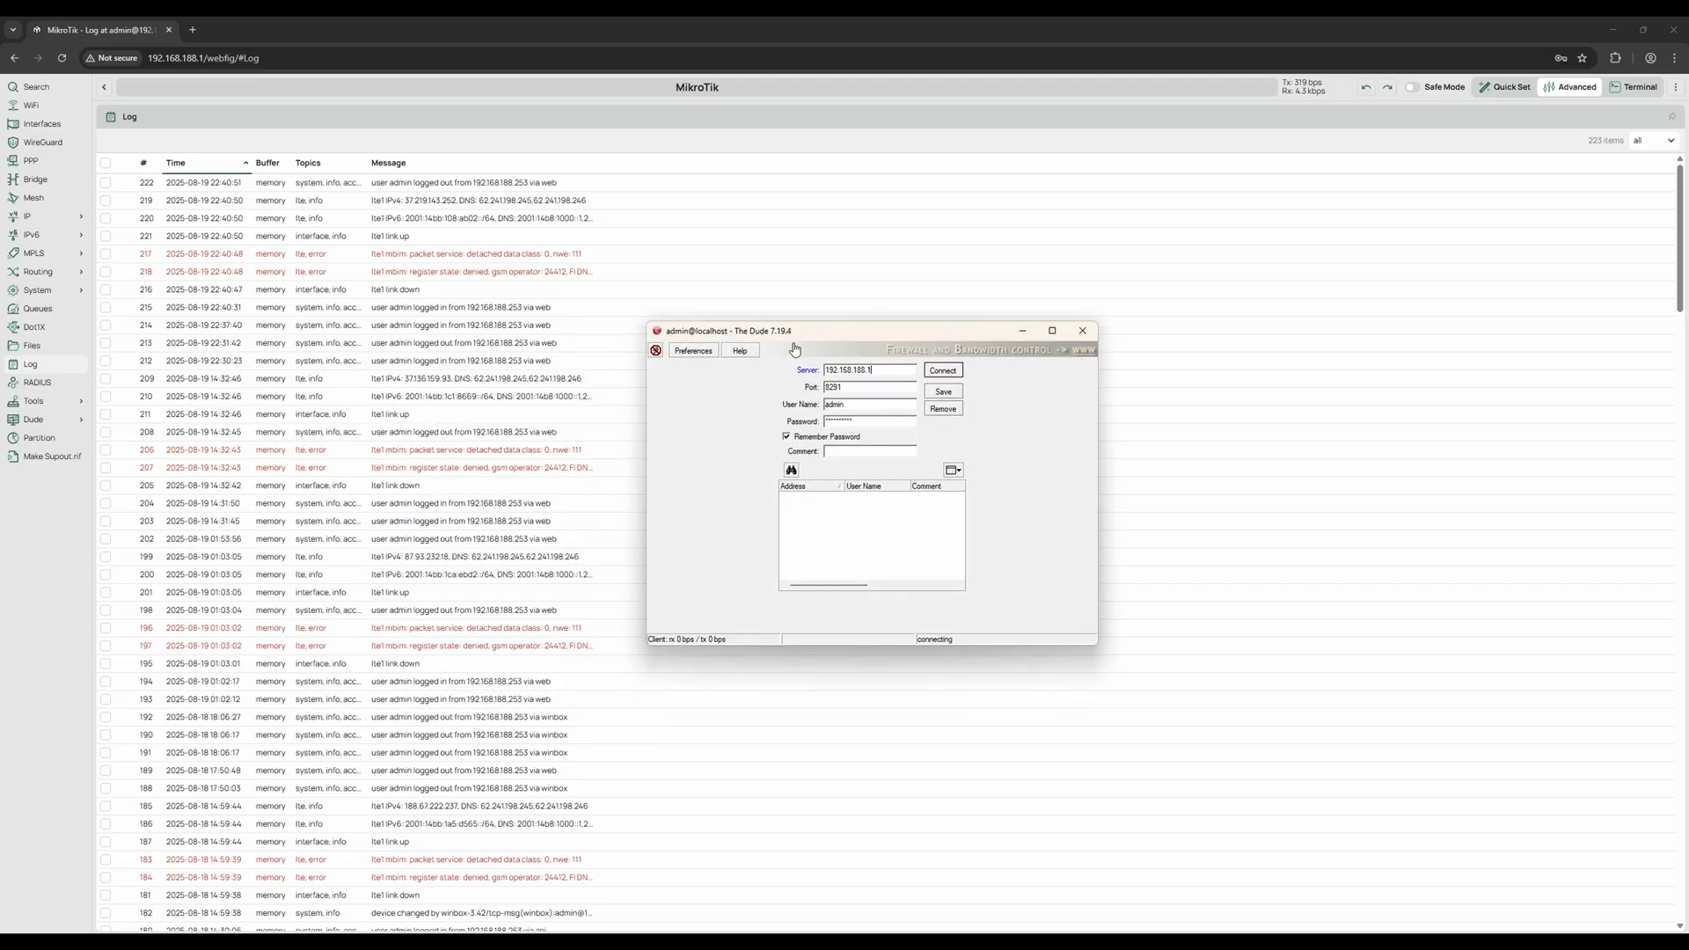
Connect The Dude to 192.168.188.1 as admin and browse its Mib Nodes tree.
click(941, 372)
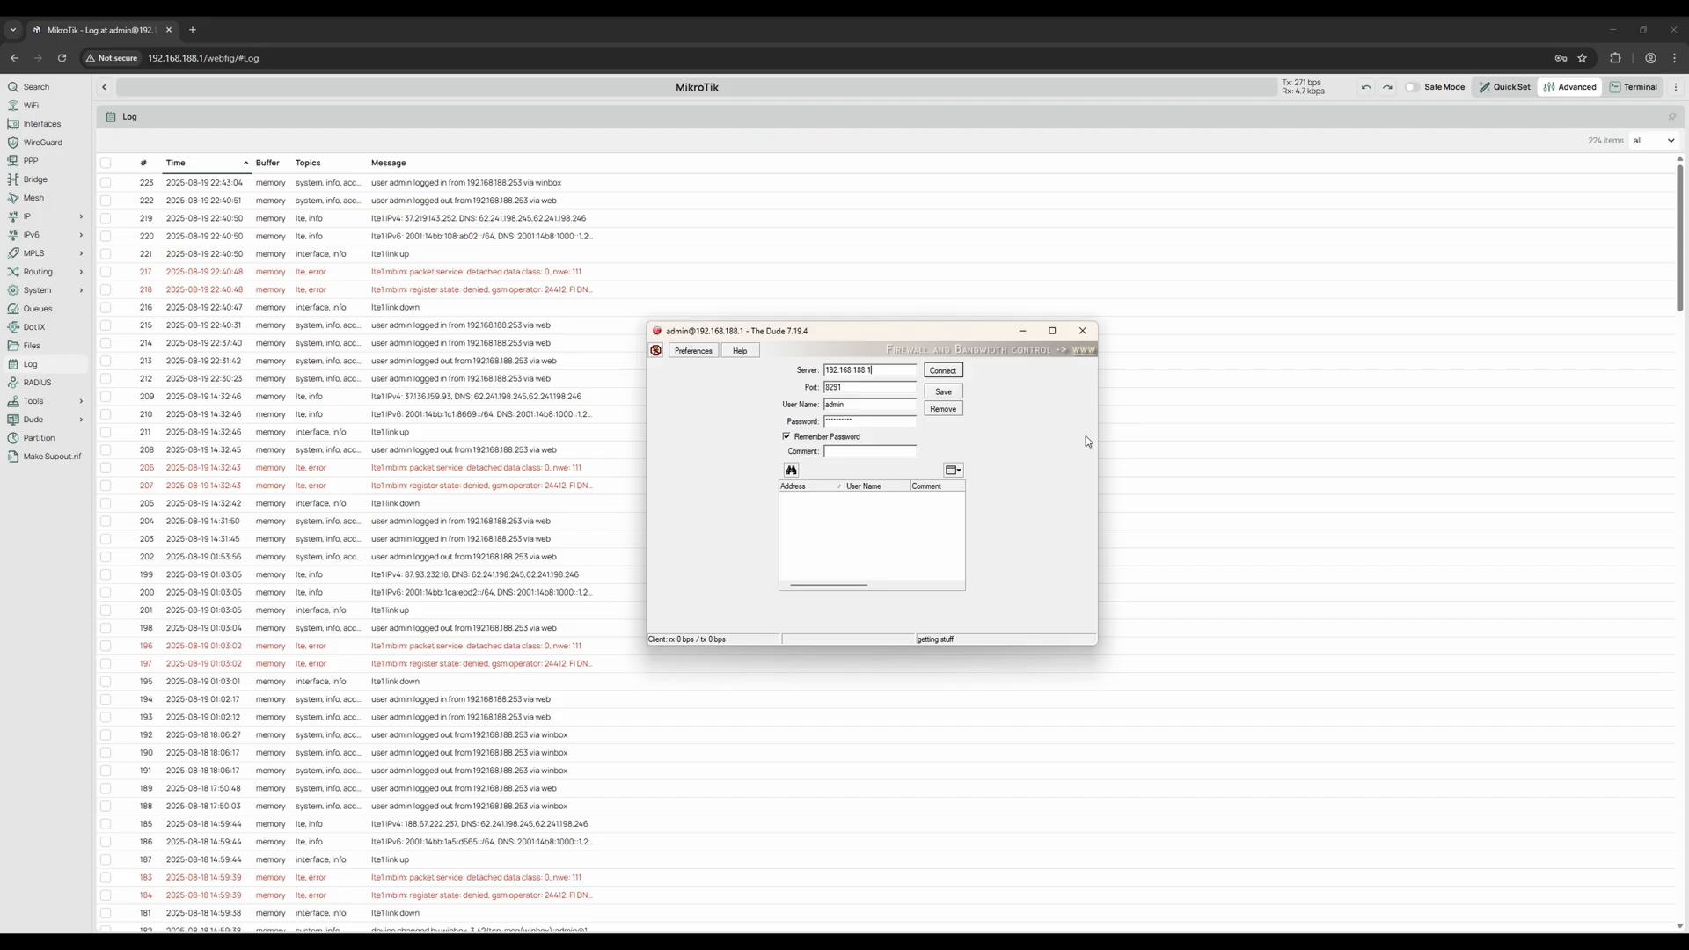
click(942, 371)
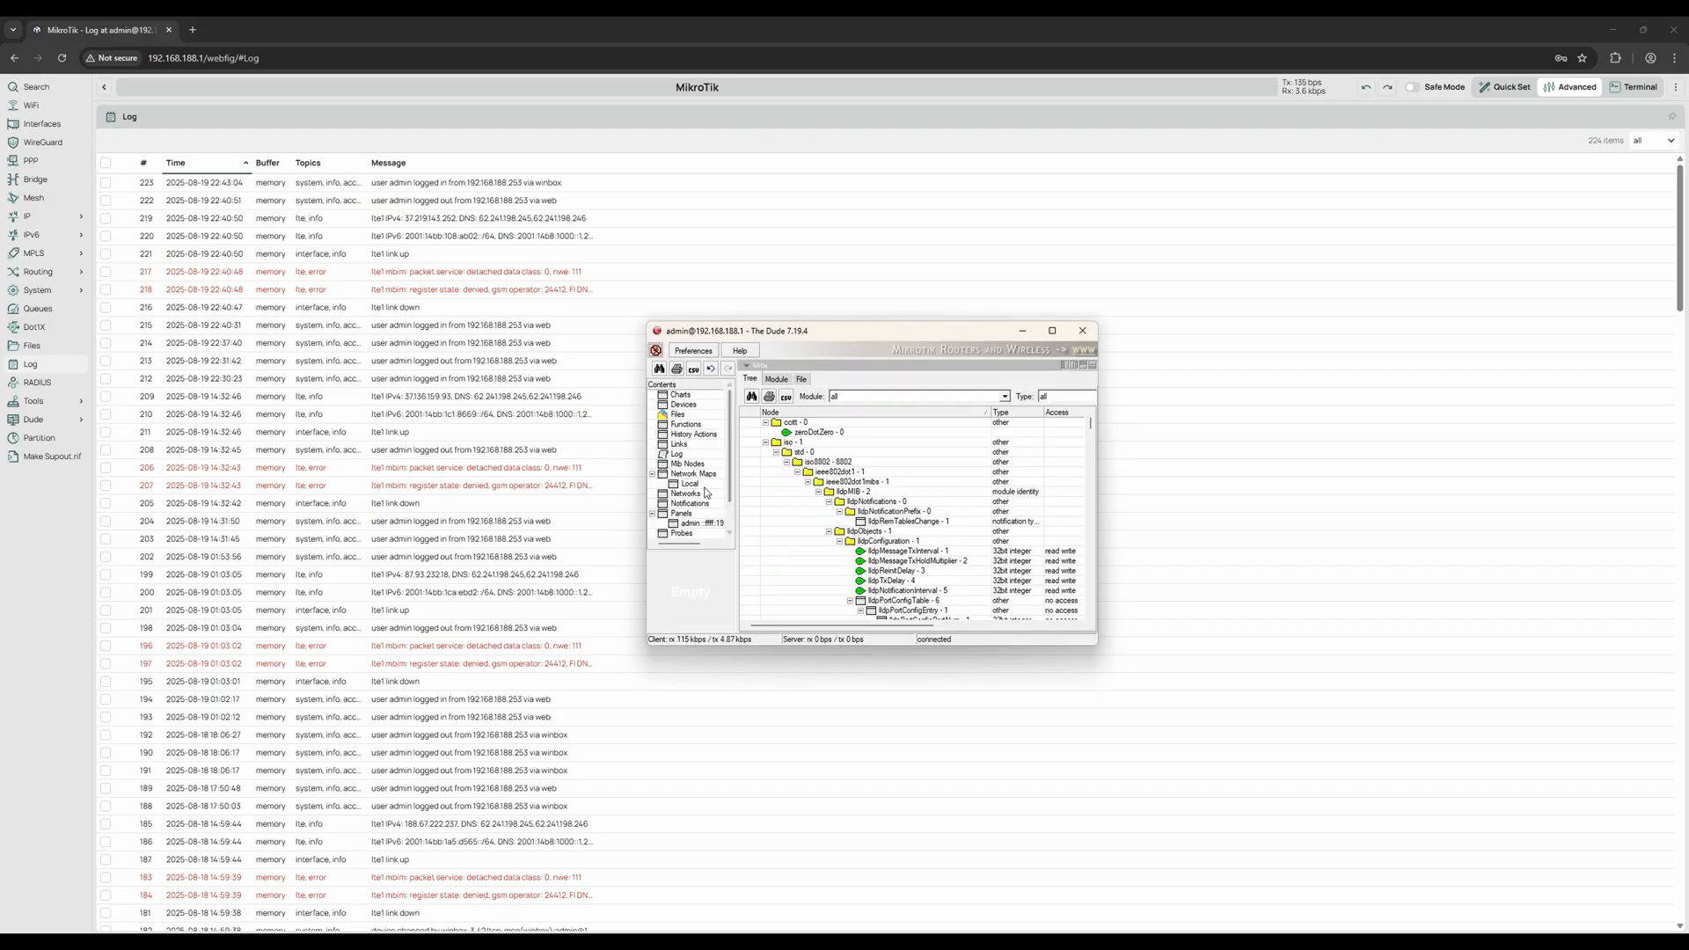
scroll(down, 3)
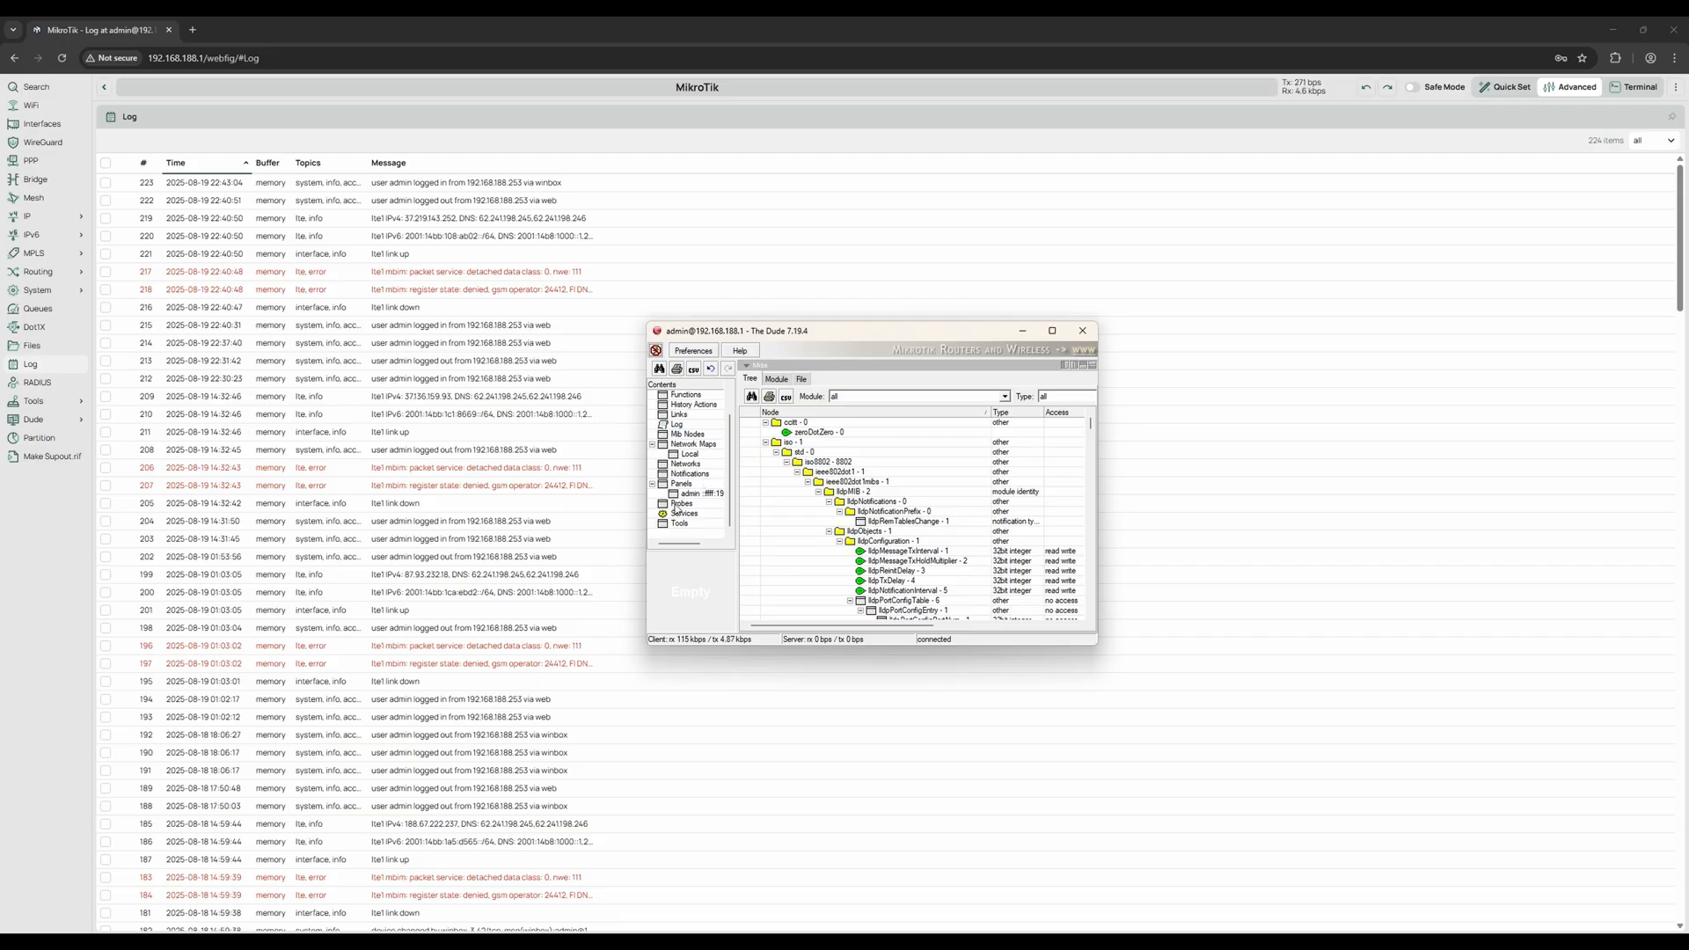
click(683, 503)
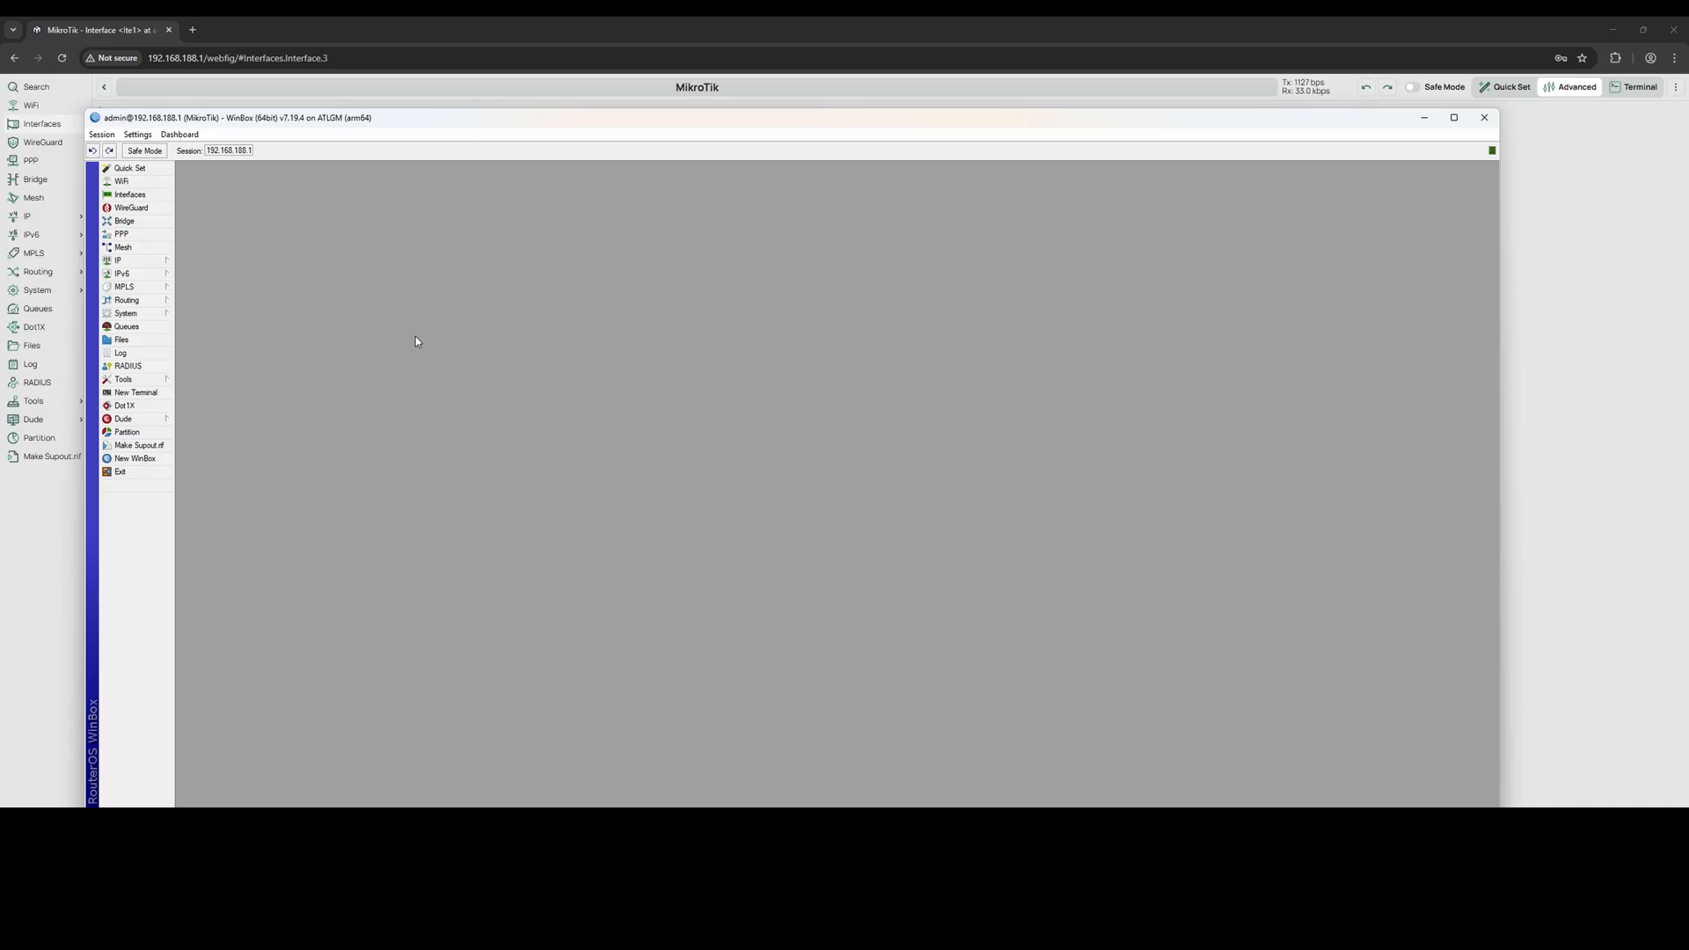
Open lte1 from WinBox's Interface List and view its live Traffic rates.
click(128, 195)
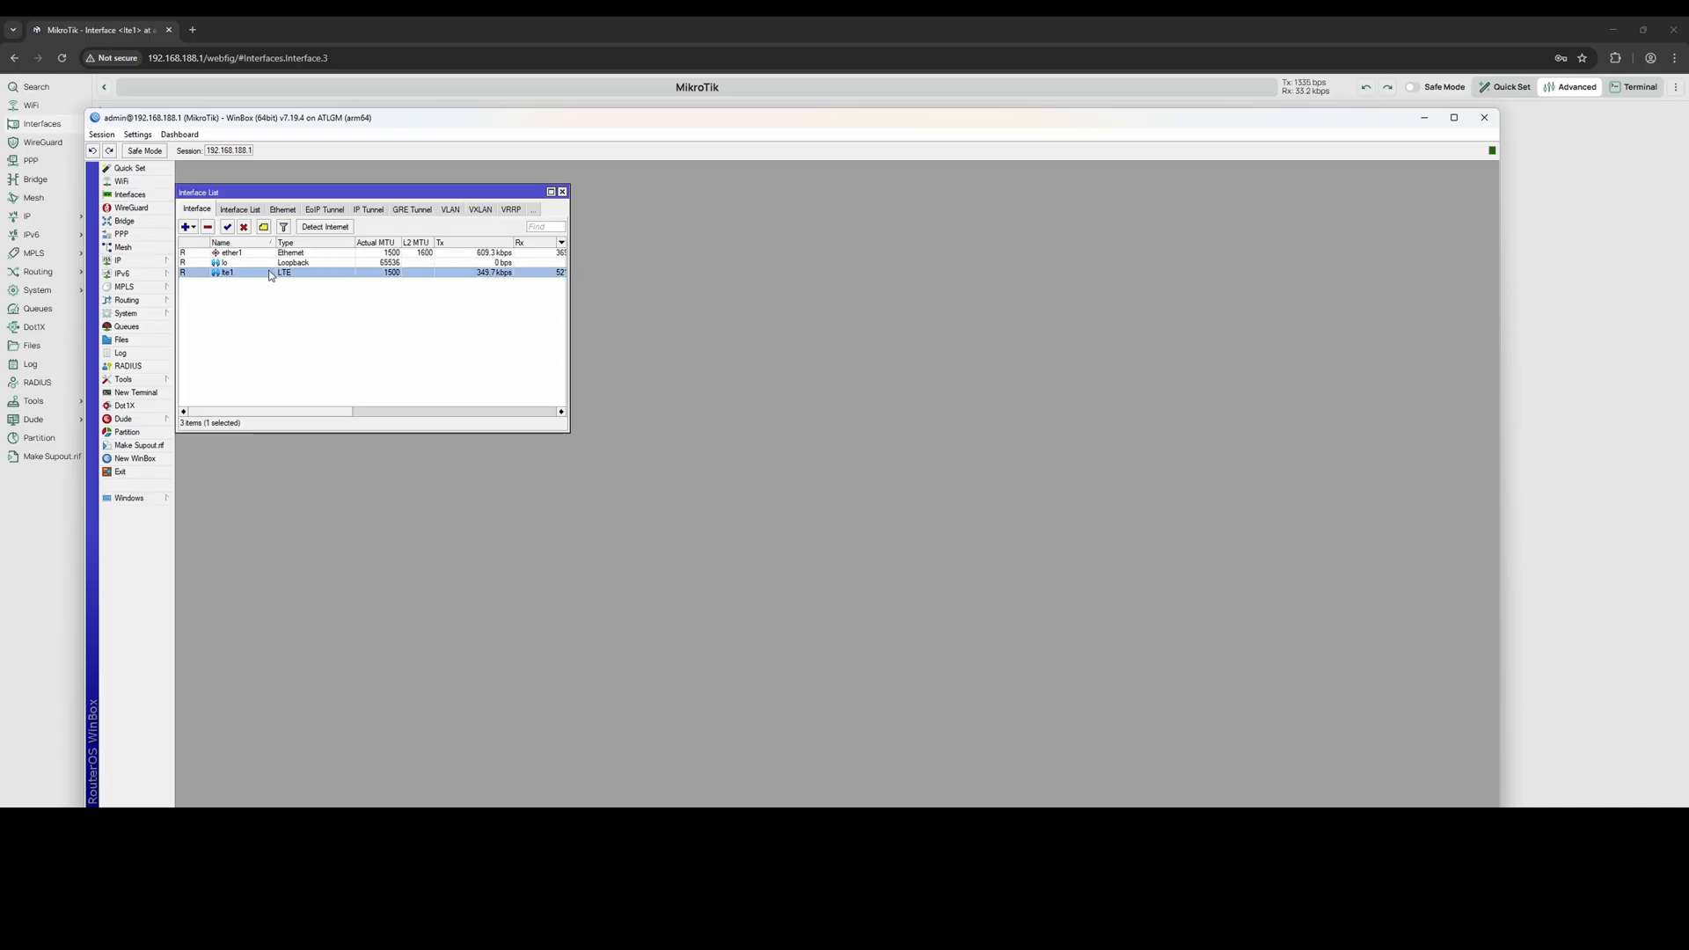
double_click(229, 271)
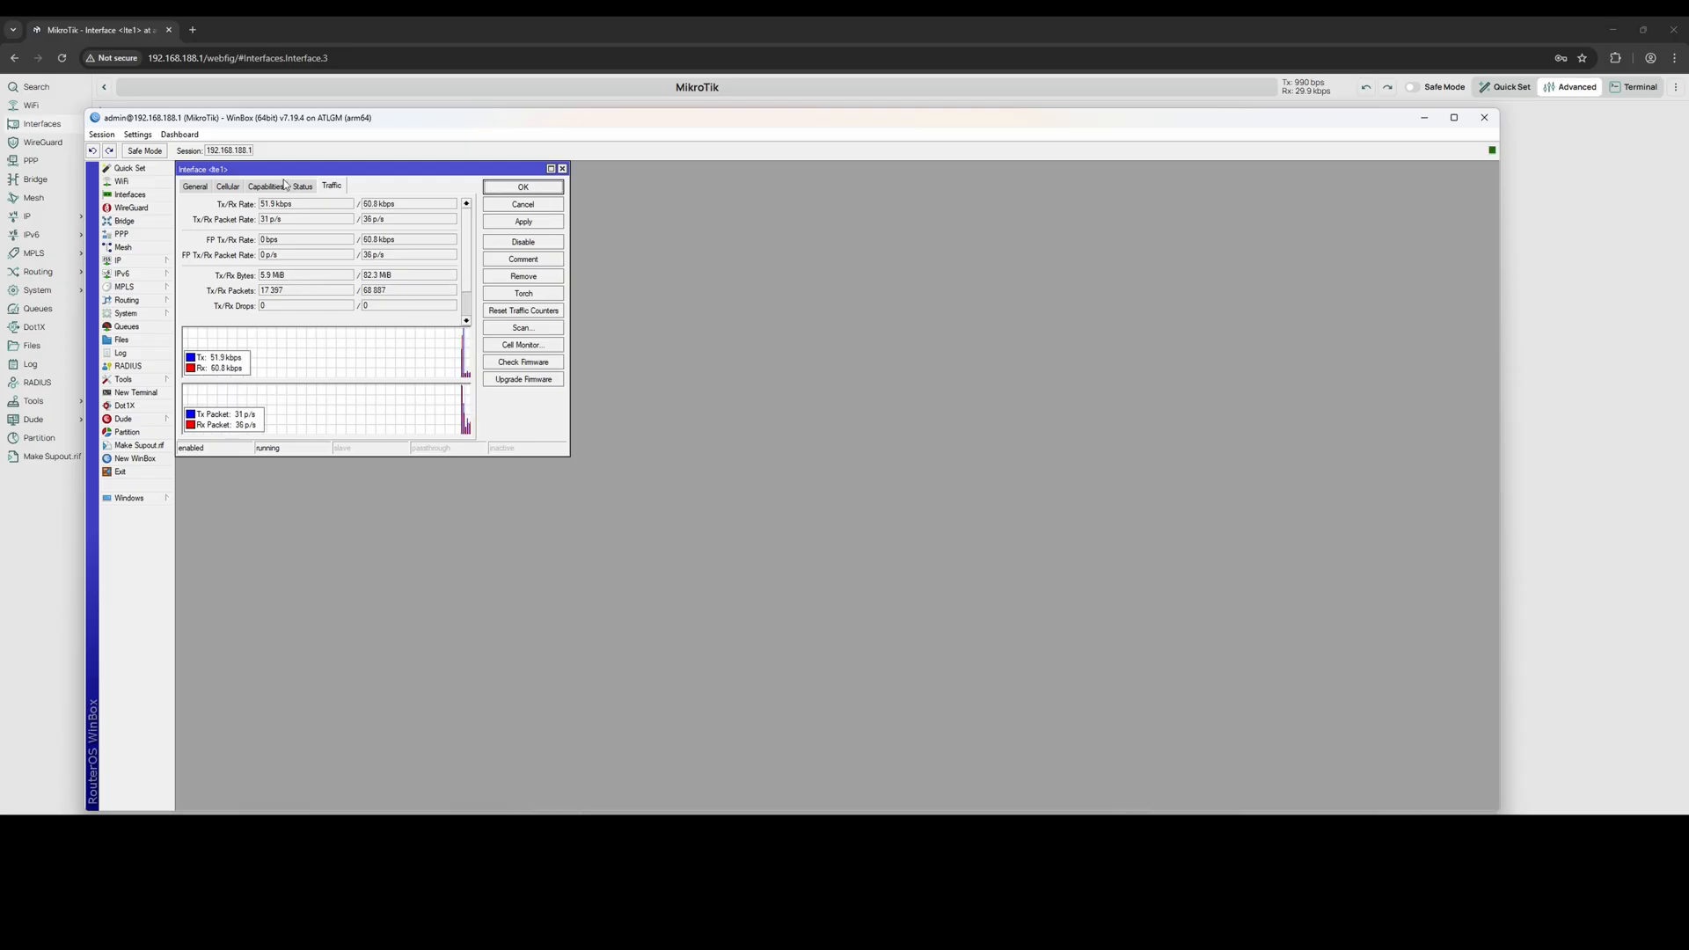
click(227, 185)
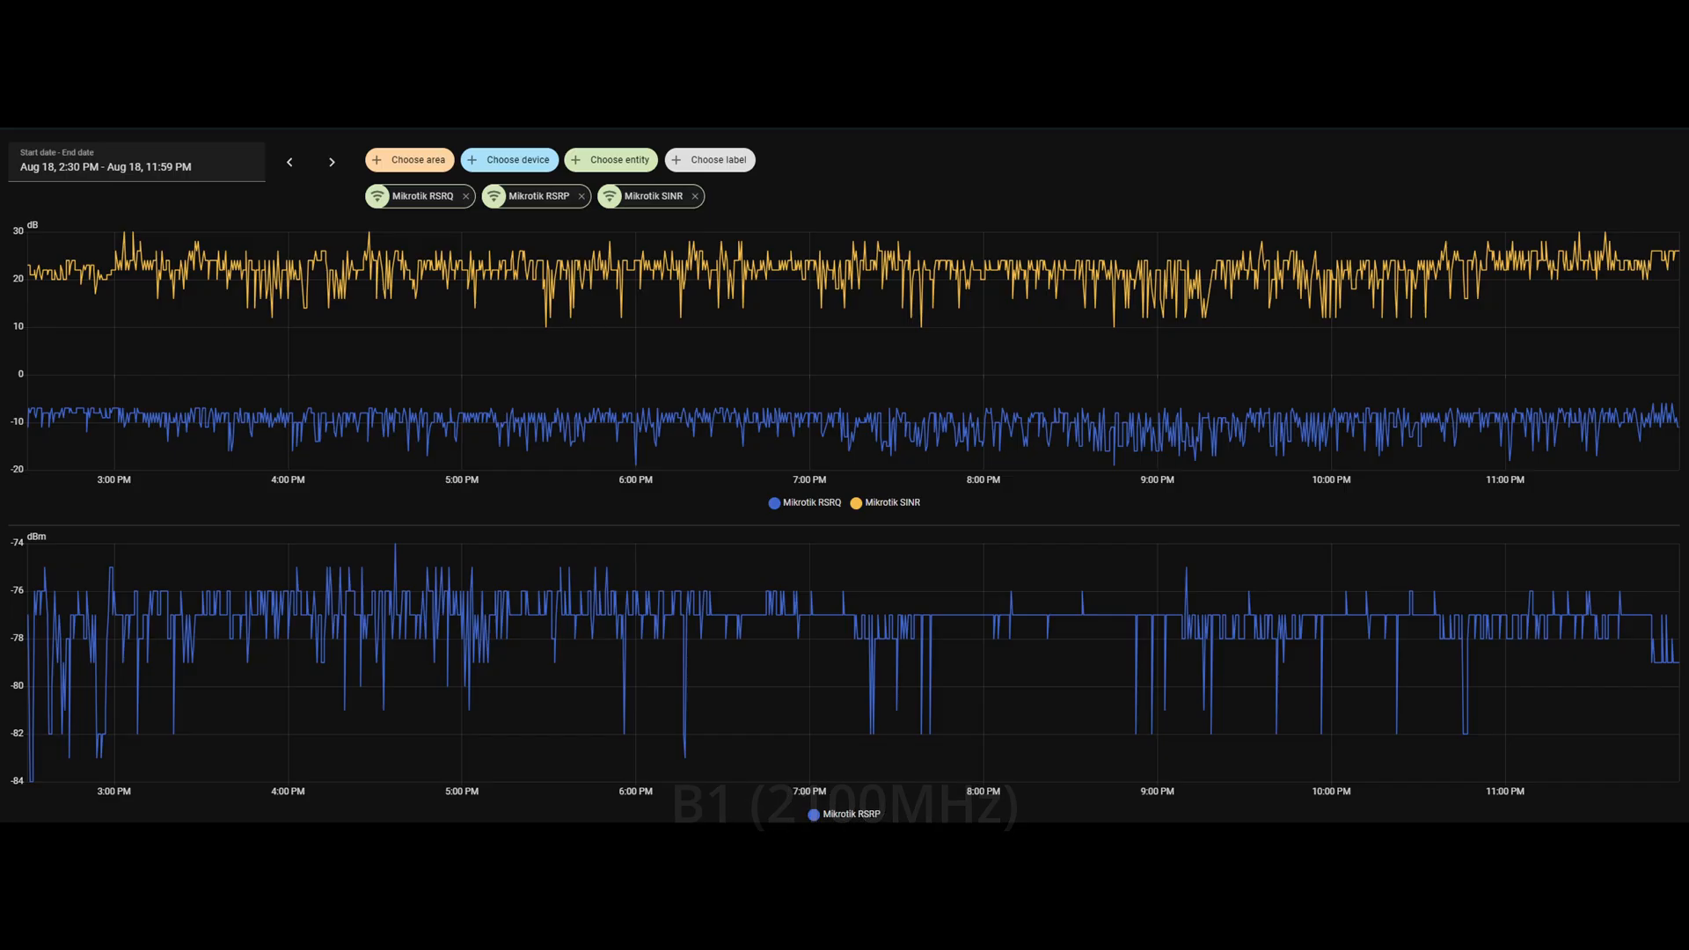
Shift the history range to Aug 20, 1:30 AM – Aug 21, 10:30 PM for RSRQ, SINR and RSRP.
click(333, 162)
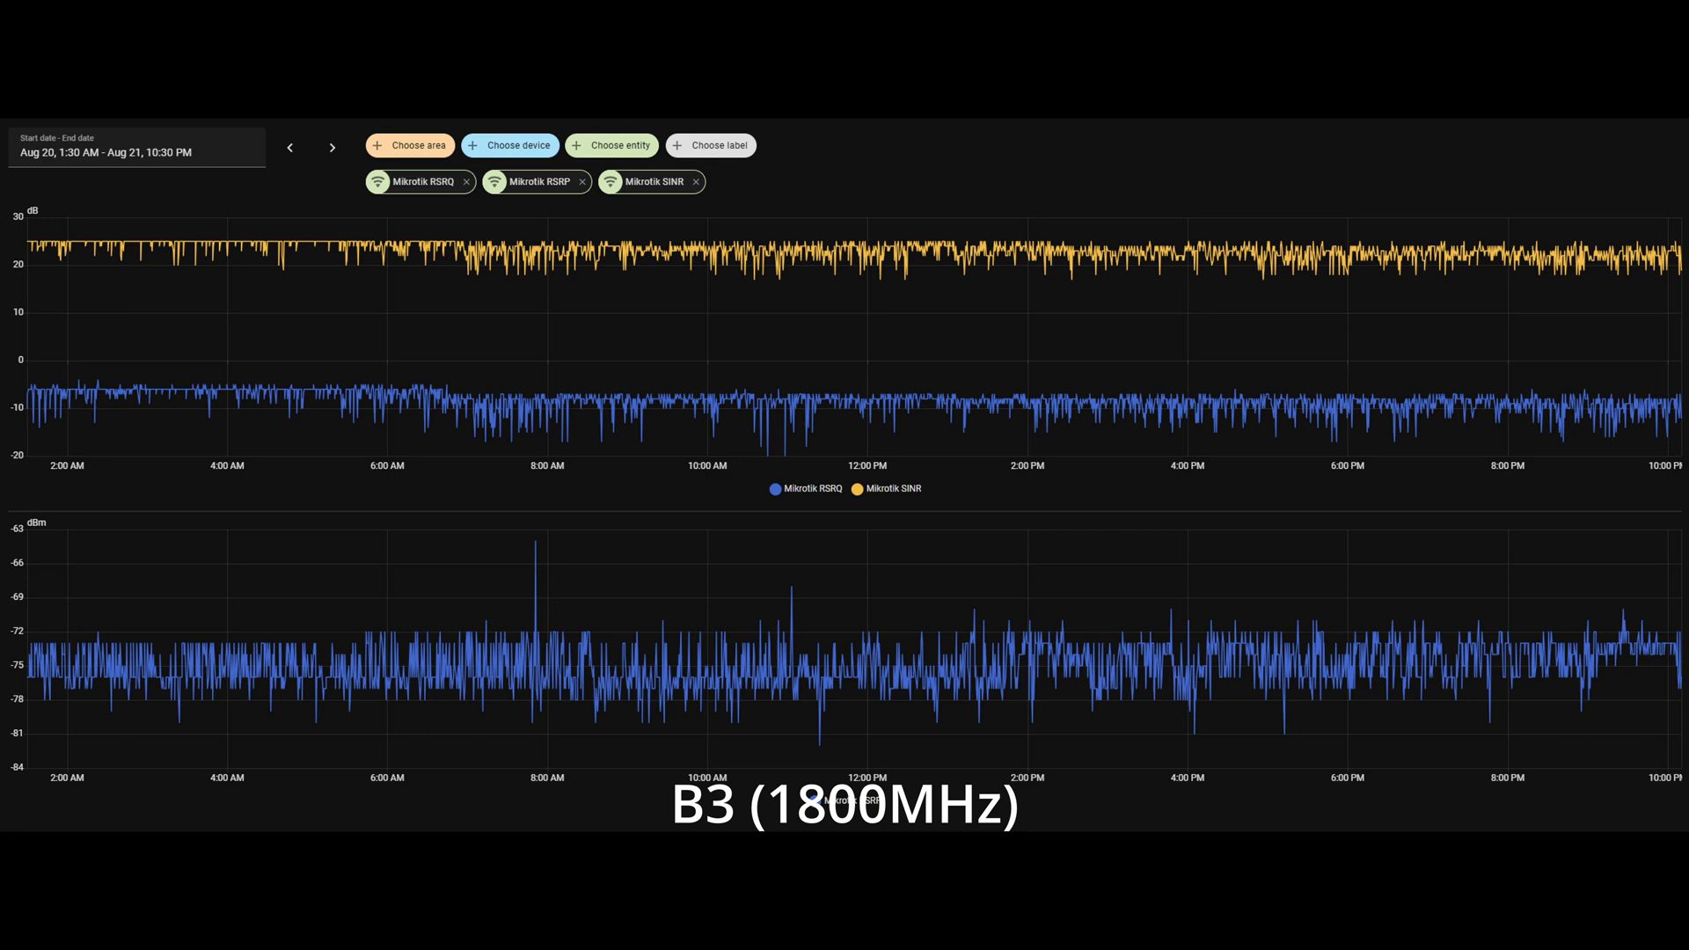
mouse_move(843, 803)
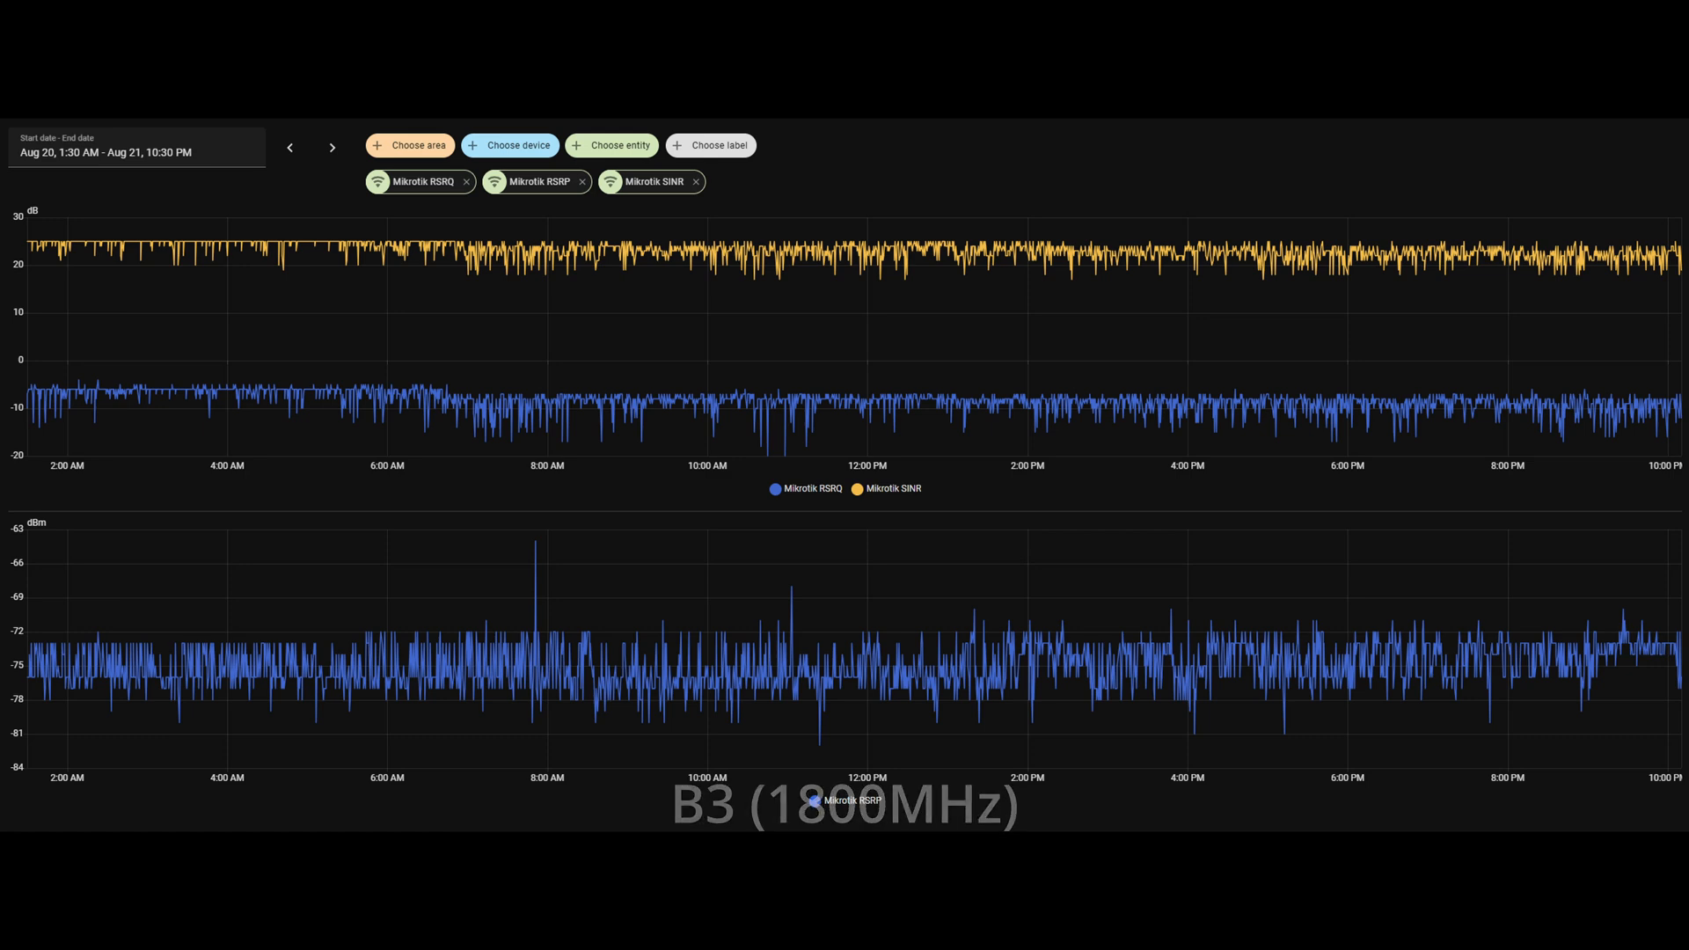